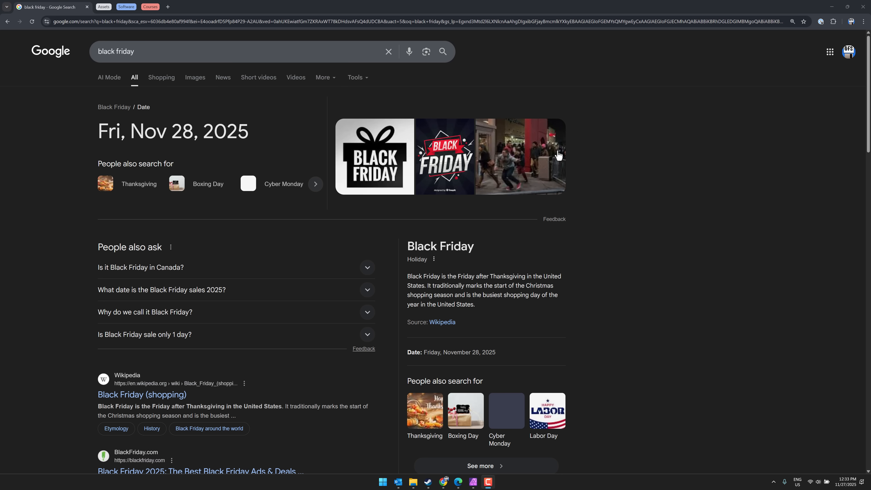
pyautogui.moveTo(522, 144)
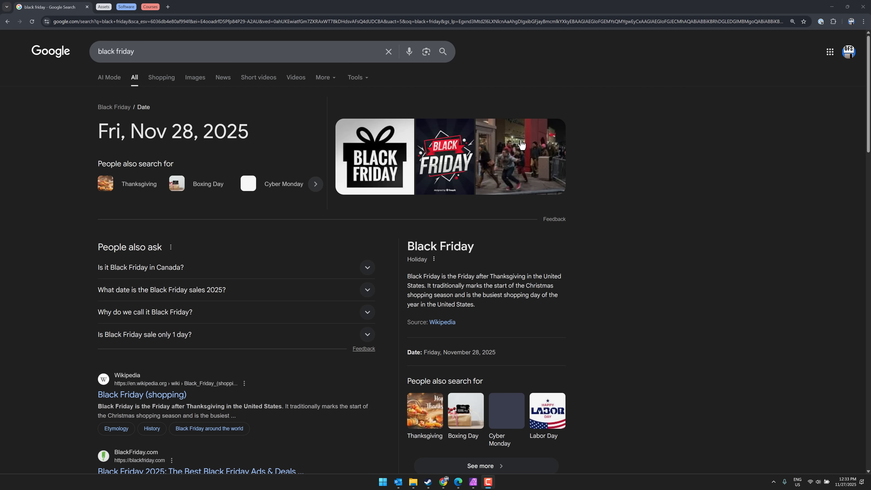
# - Preview the Black Friday shopping crowd photo and flip through the related images
pyautogui.click(519, 157)
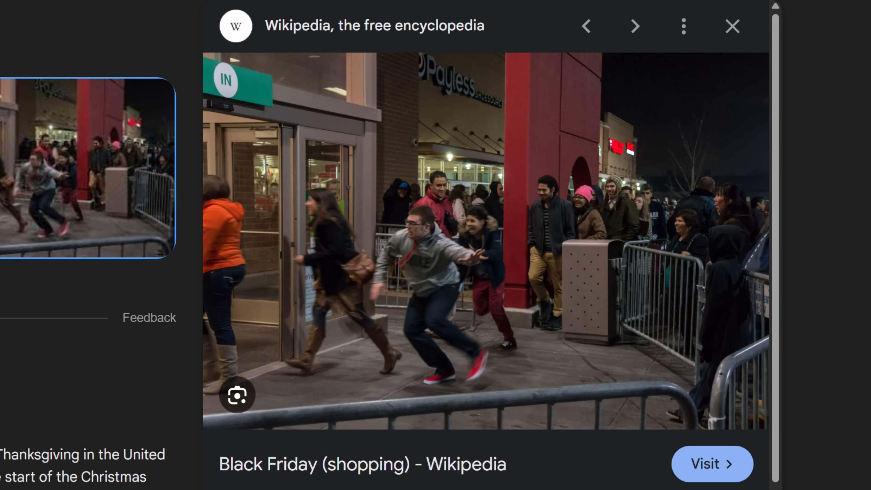
pyautogui.click(635, 26)
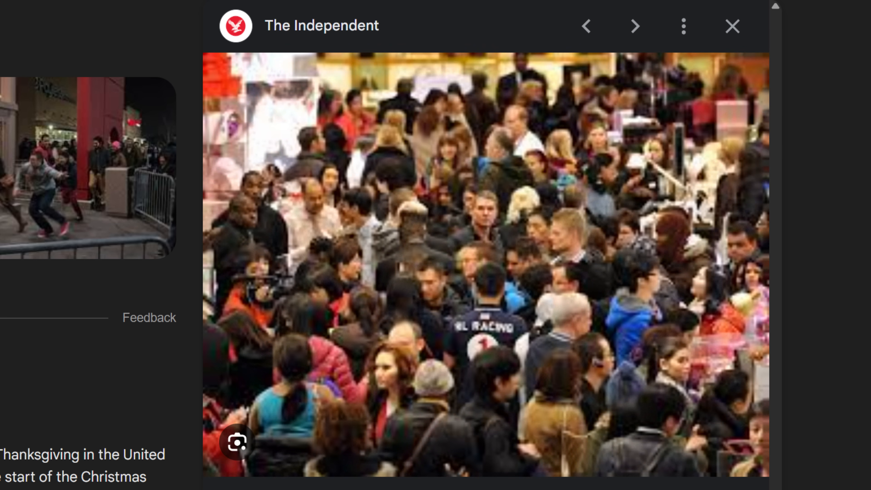
pyautogui.click(635, 27)
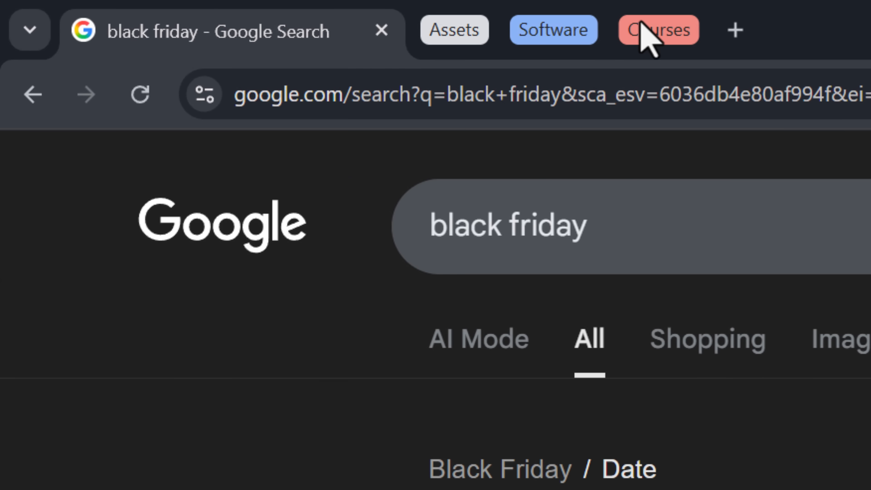
pyautogui.moveTo(555, 74)
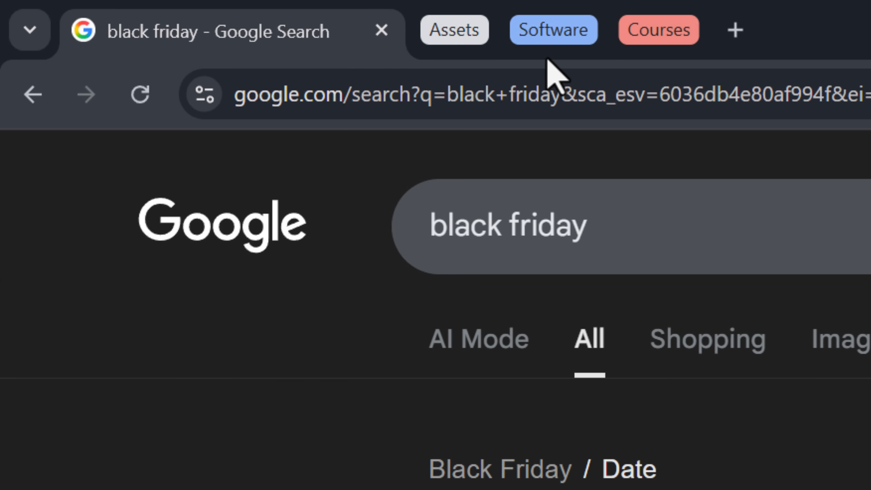
pyautogui.moveTo(683, 89)
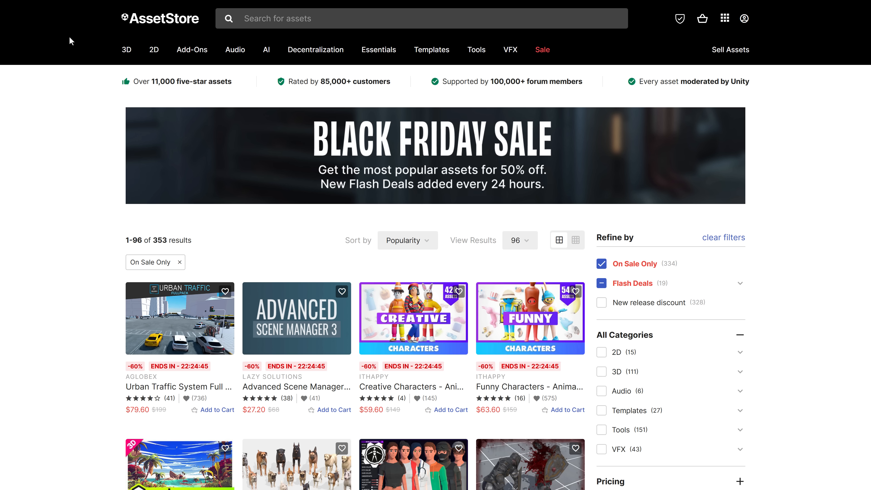
pyautogui.moveTo(317, 126)
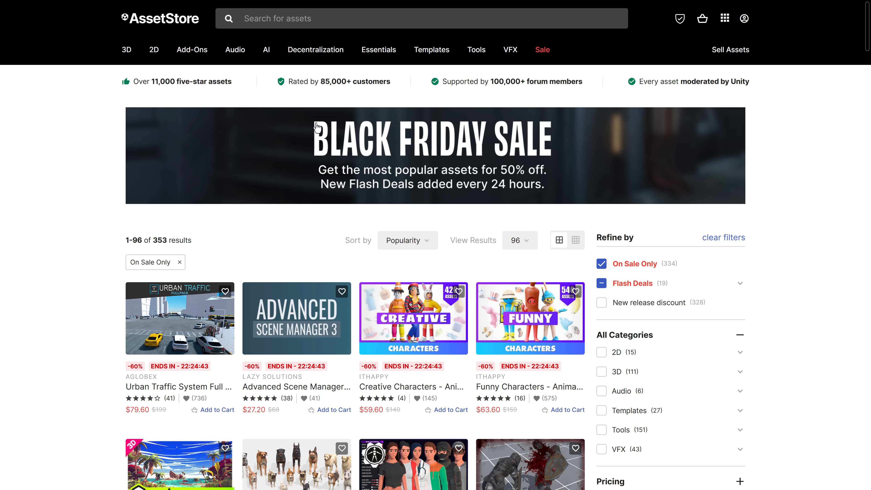
pyautogui.moveTo(402, 174)
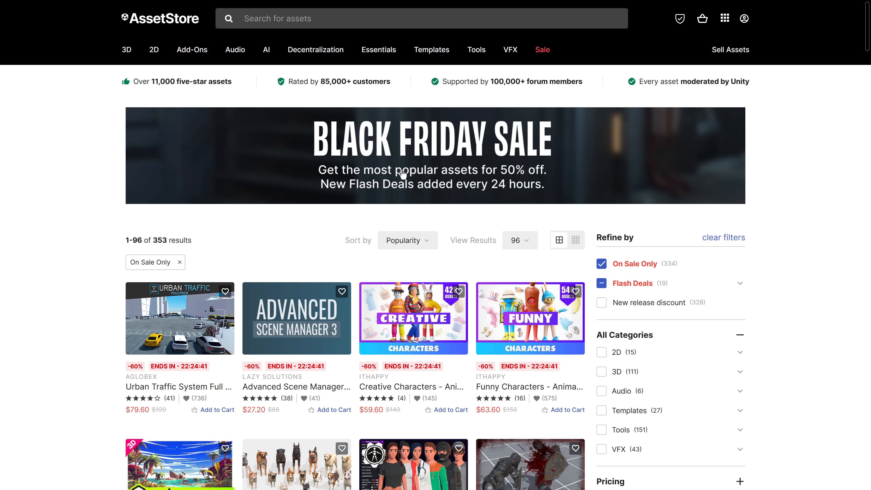
pyautogui.moveTo(265, 228)
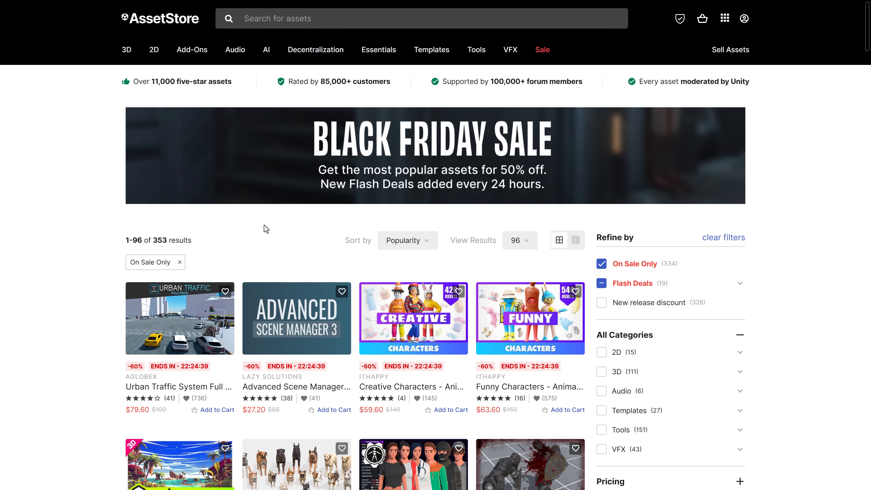
# - Look through the 353 on-sale assets in the Unity Asset Store Black Friday Sale listing
pyautogui.scroll(-3)
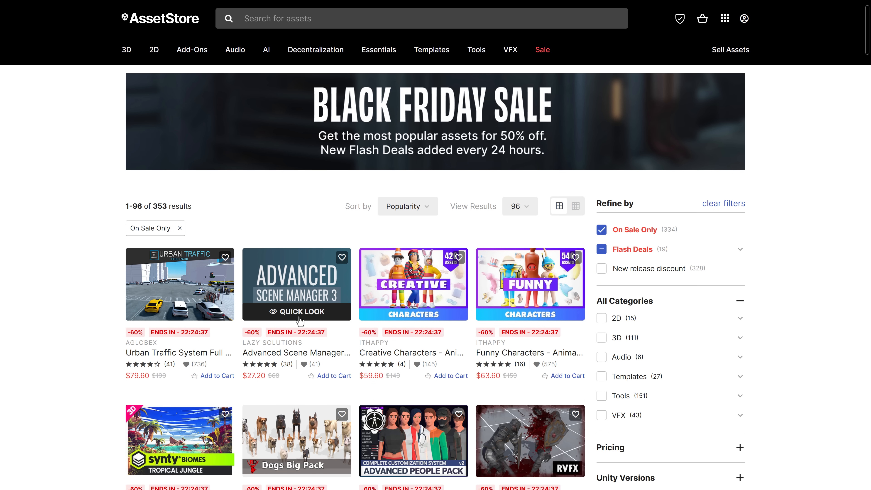
pyautogui.scroll(-3)
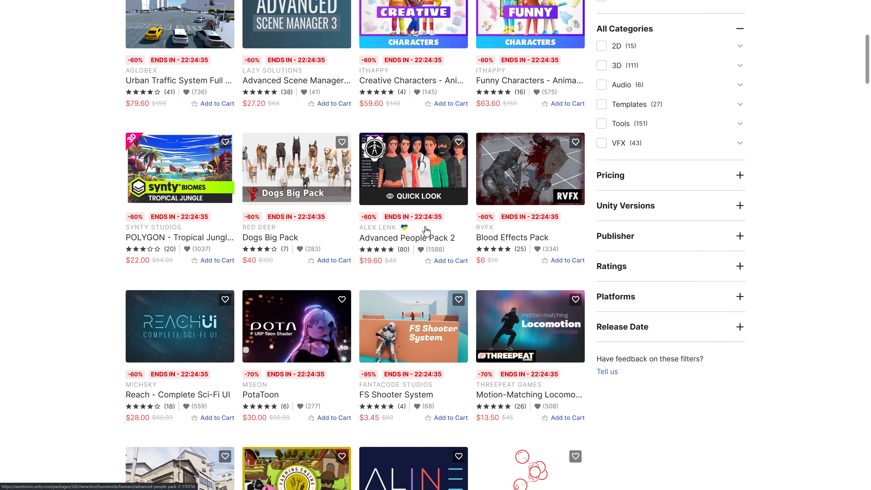
pyautogui.scroll(-3)
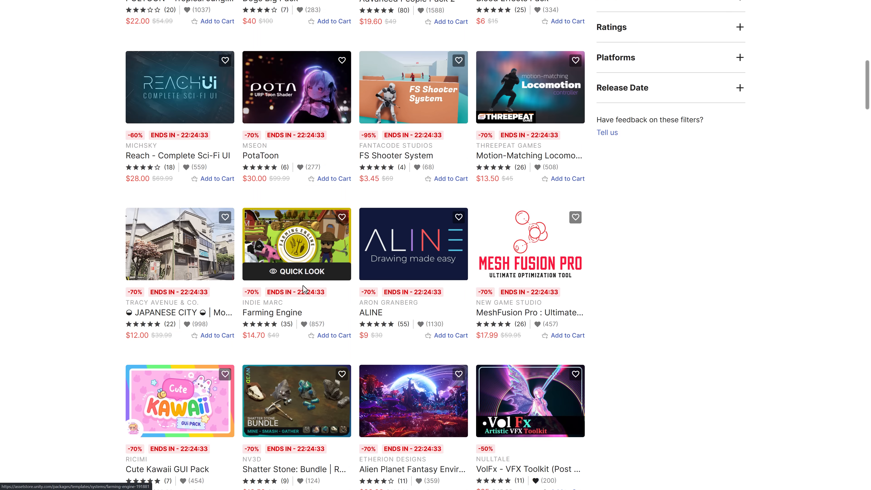
pyautogui.scroll(3)
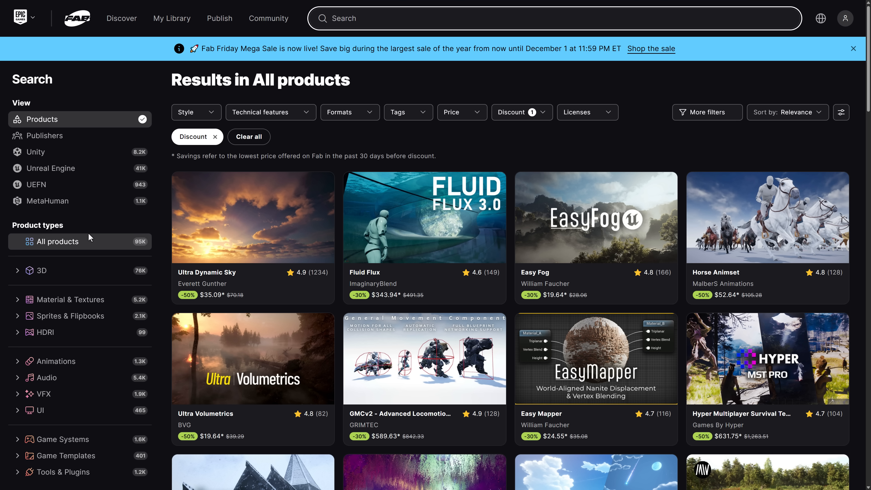
pyautogui.moveTo(227, 49)
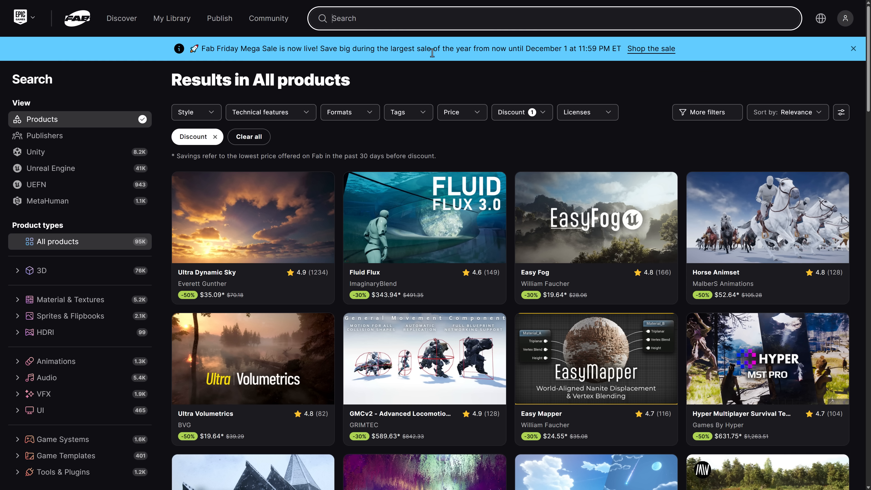
pyautogui.moveTo(405, 245)
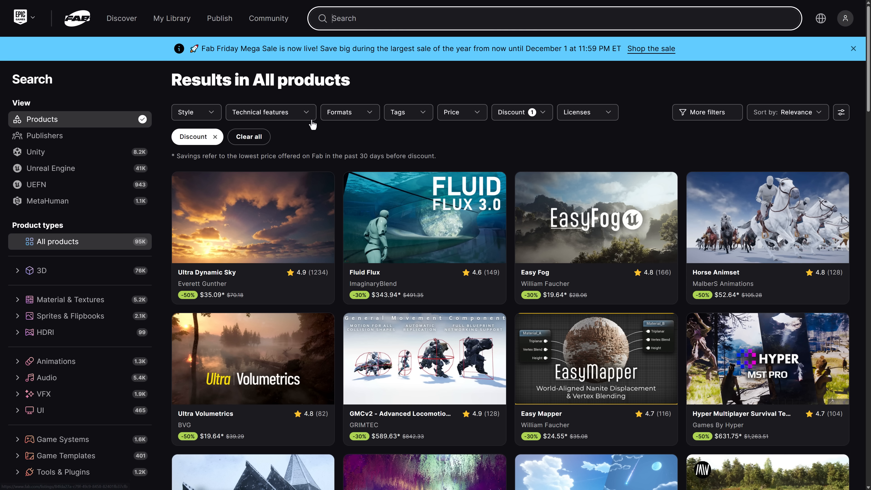
# - Expand Fab's Discount filter and pick one of its percentage tiers
pyautogui.click(519, 111)
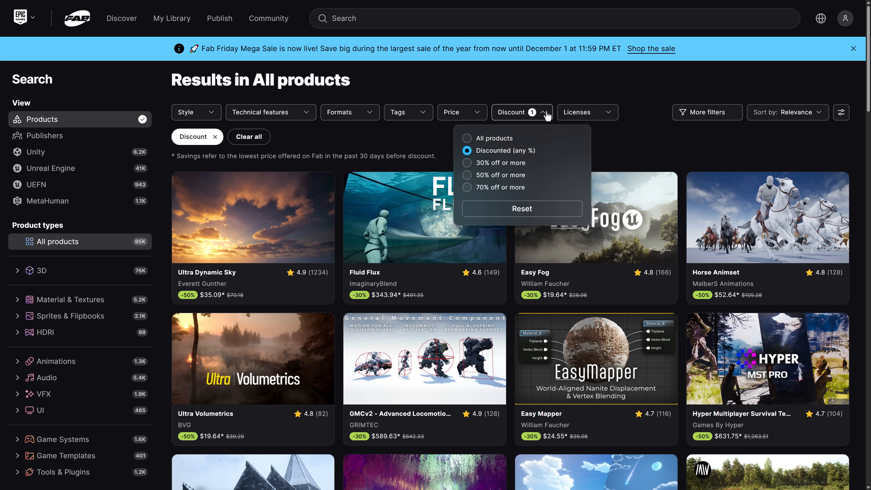
pyautogui.click(467, 188)
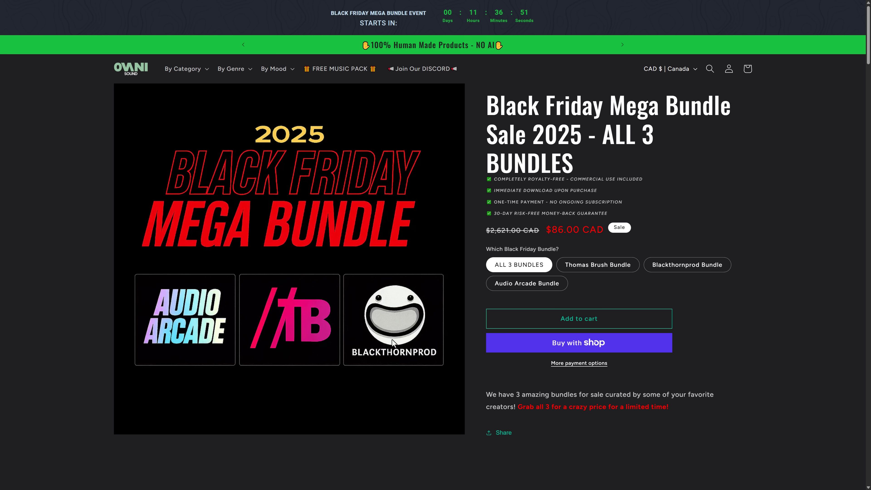
pyautogui.moveTo(302, 322)
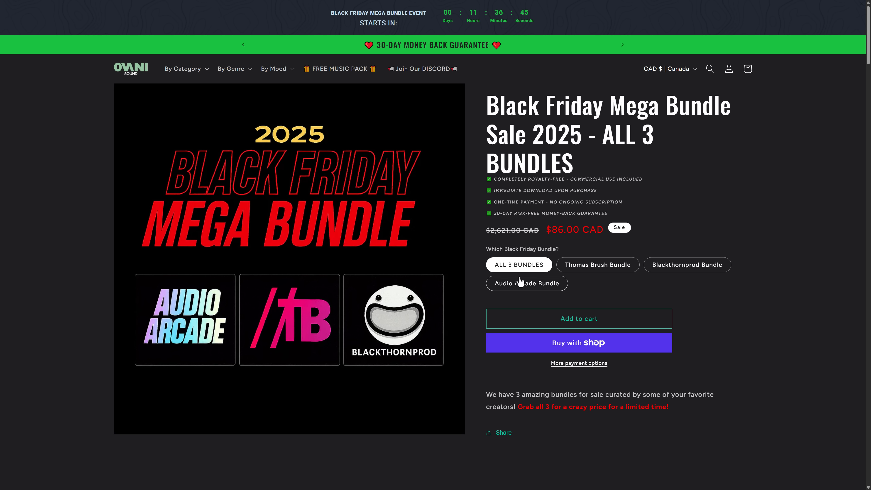
pyautogui.moveTo(687, 265)
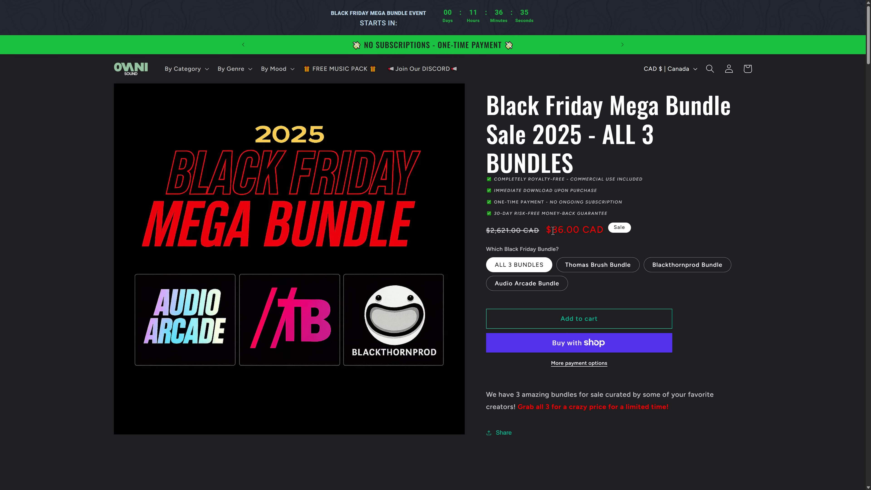
# - Select the Thomas Brush Bundle option at $43.00 CAD, then a neighbouring bundle option
pyautogui.click(597, 264)
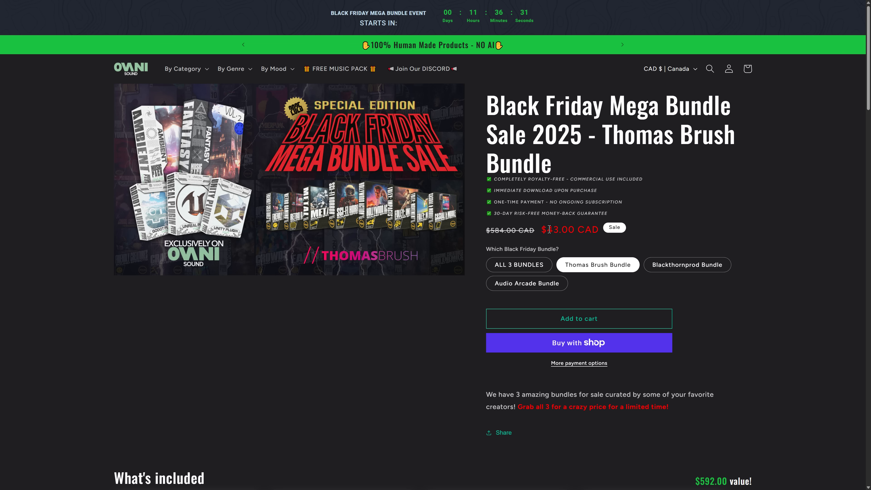
pyautogui.moveTo(382, 177)
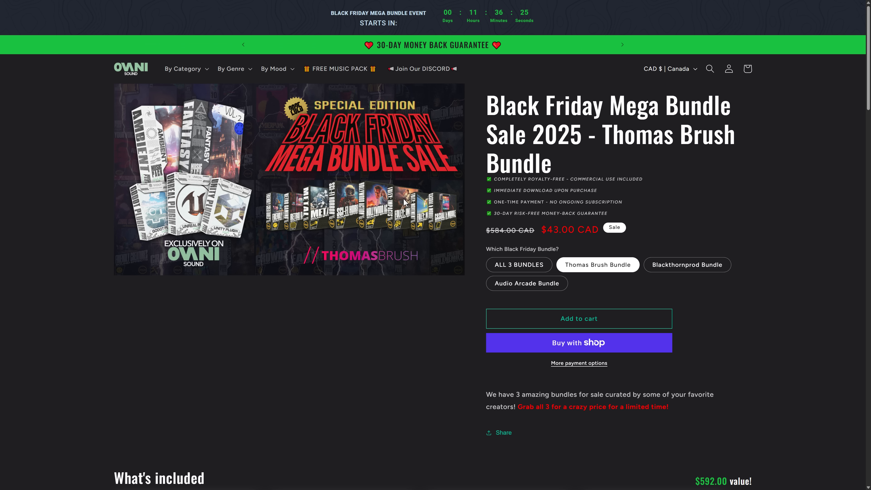
pyautogui.click(518, 264)
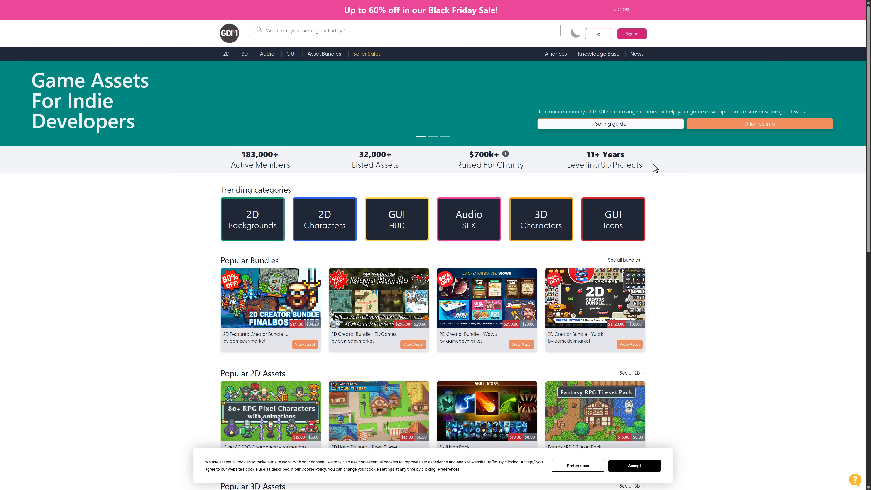
pyautogui.moveTo(413, 253)
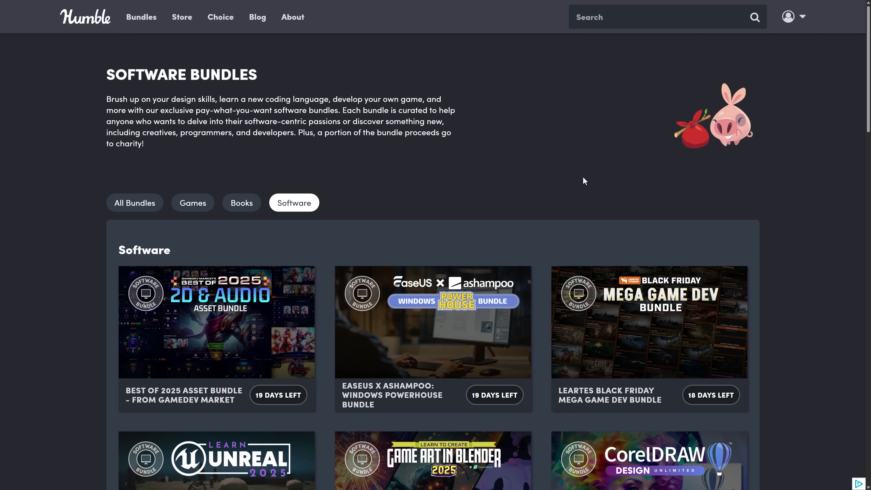
# - Browse down Humble Bundle's Software bundles listing to see the deals on offer
pyautogui.scroll(-3)
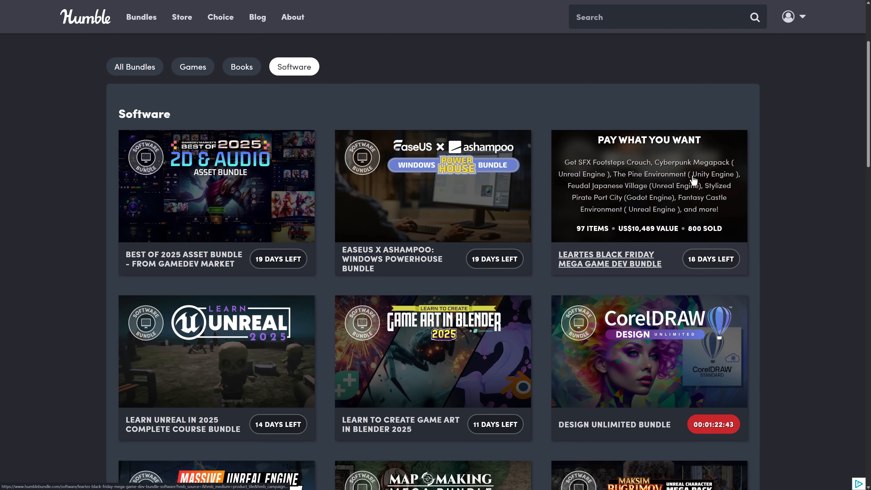
pyautogui.scroll(-3)
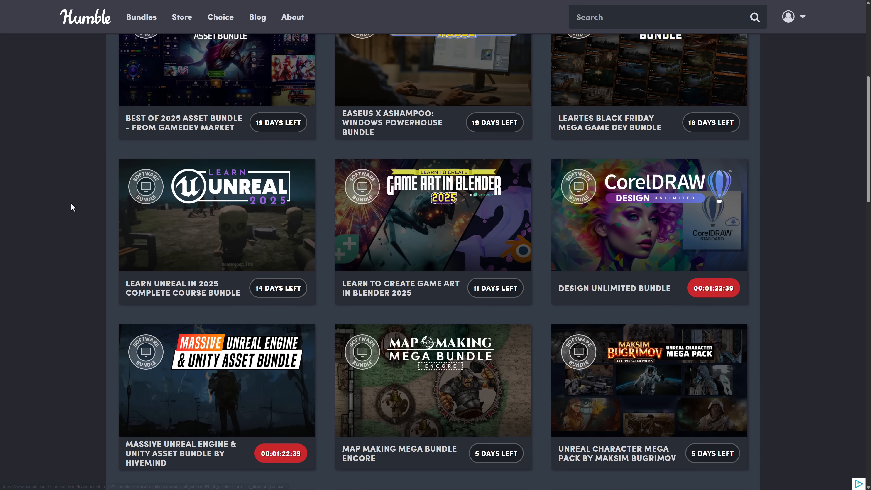
pyautogui.scroll(-3)
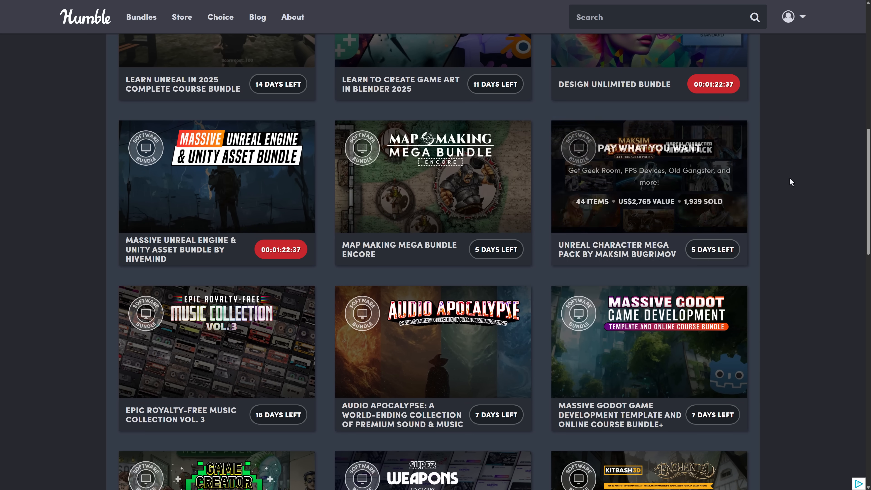
pyautogui.scroll(-3)
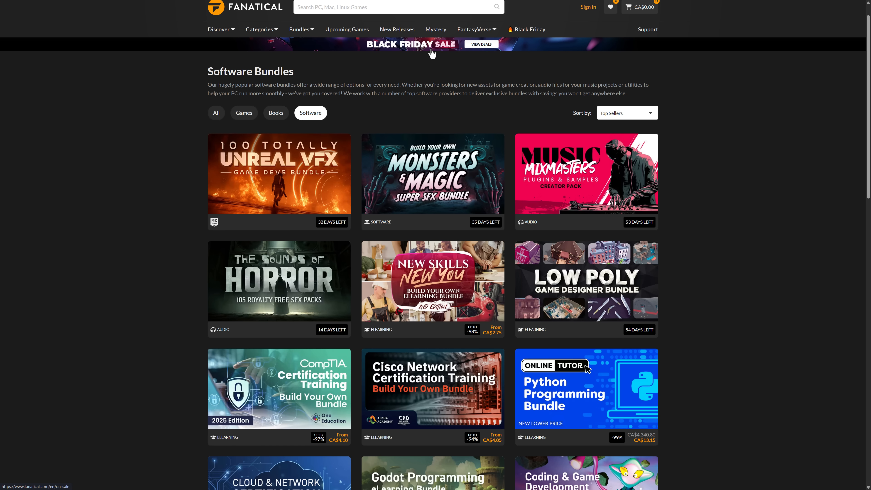
pyautogui.moveTo(279, 173)
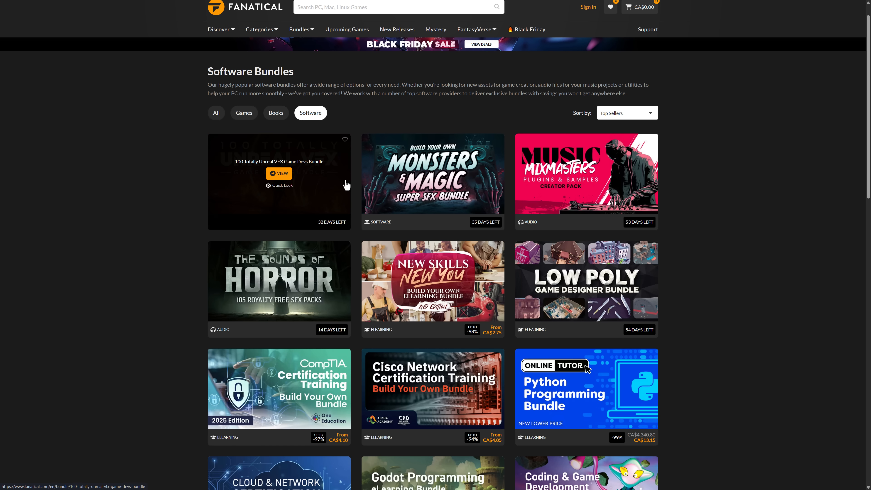
# - Look down Fanatical's Software Bundles grid sorted by Top Sellers
pyautogui.scroll(-3)
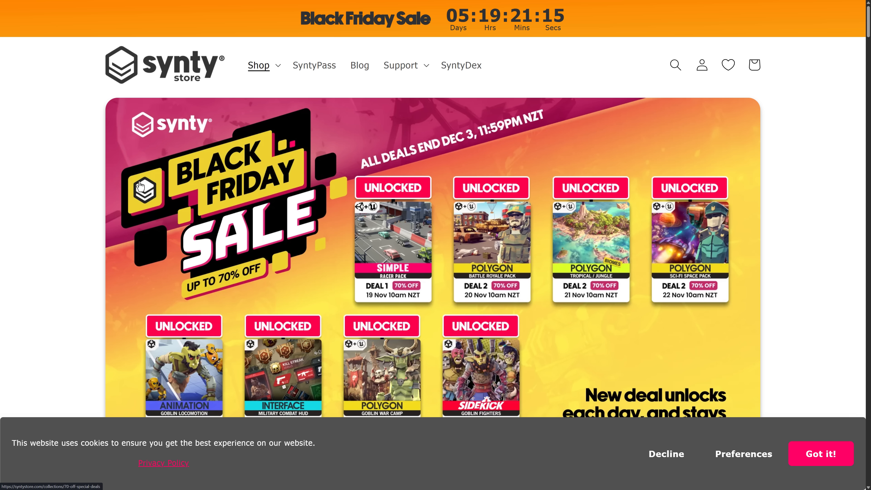
pyautogui.moveTo(140, 115)
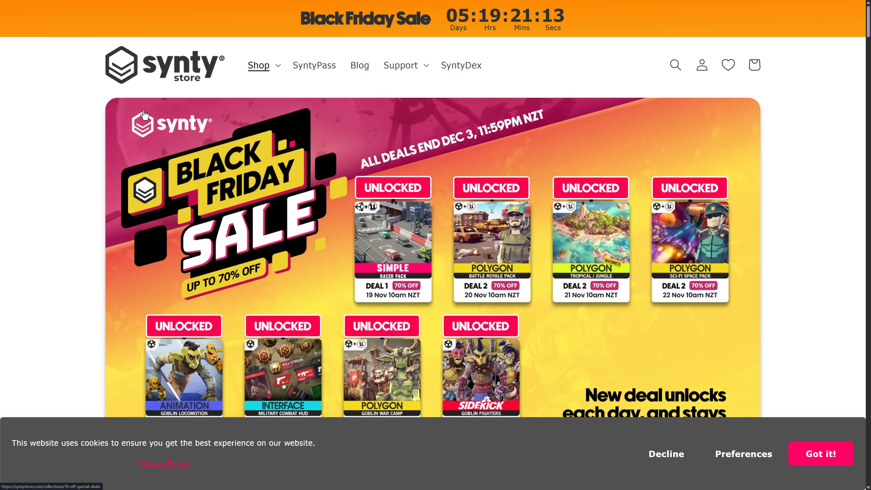
pyautogui.scroll(-3)
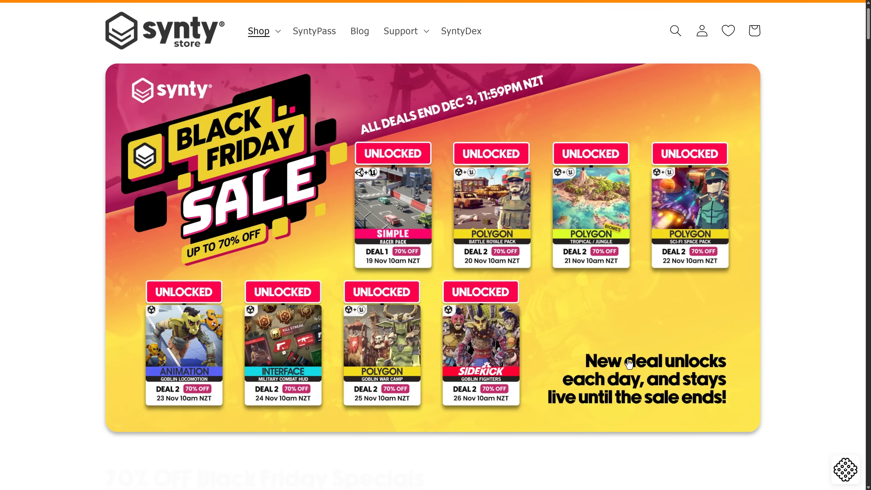
pyautogui.scroll(-3)
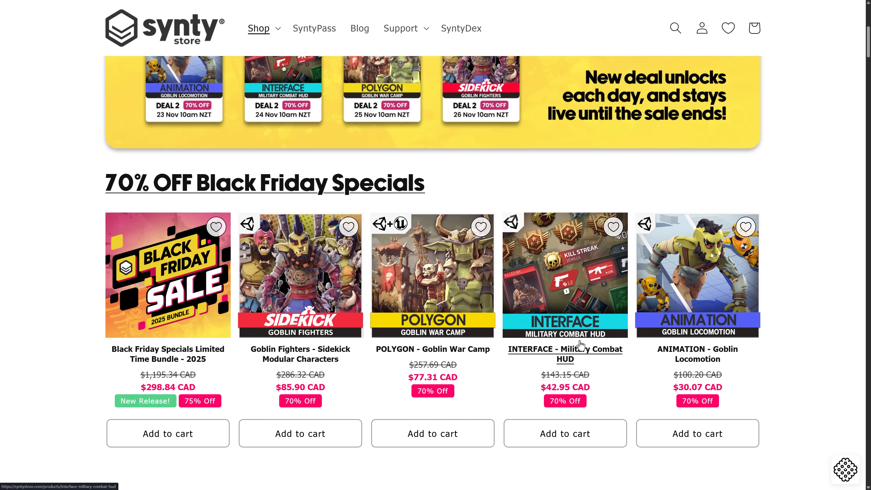
pyautogui.scroll(-3)
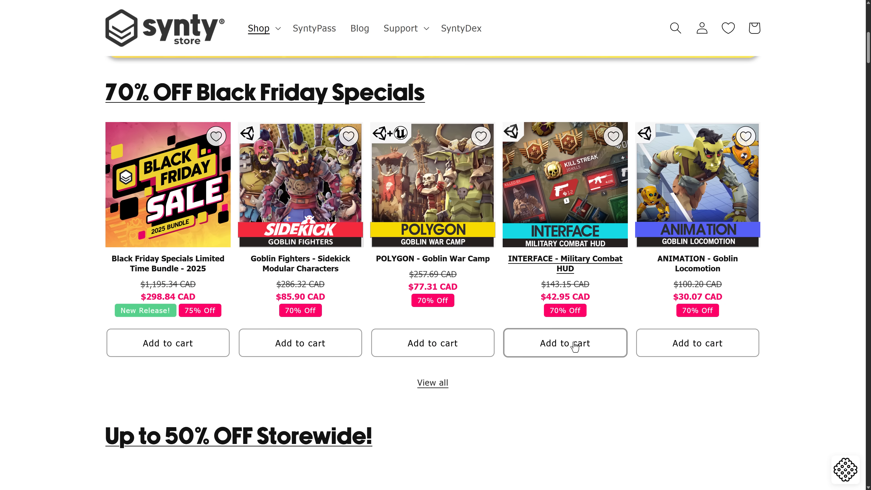
pyautogui.scroll(-3)
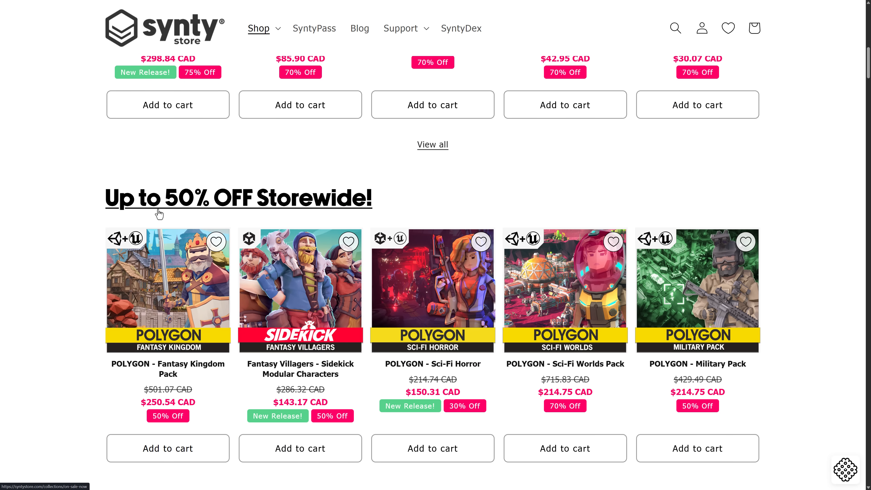
pyautogui.scroll(-3)
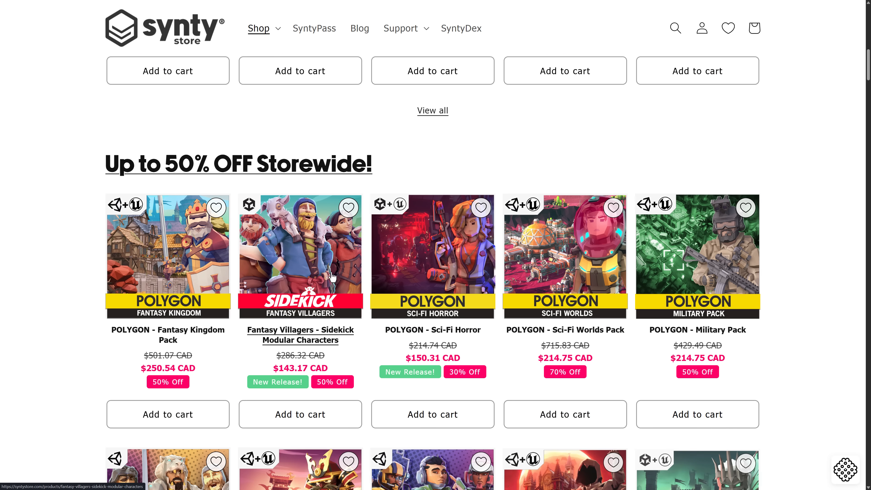
pyautogui.scroll(-3)
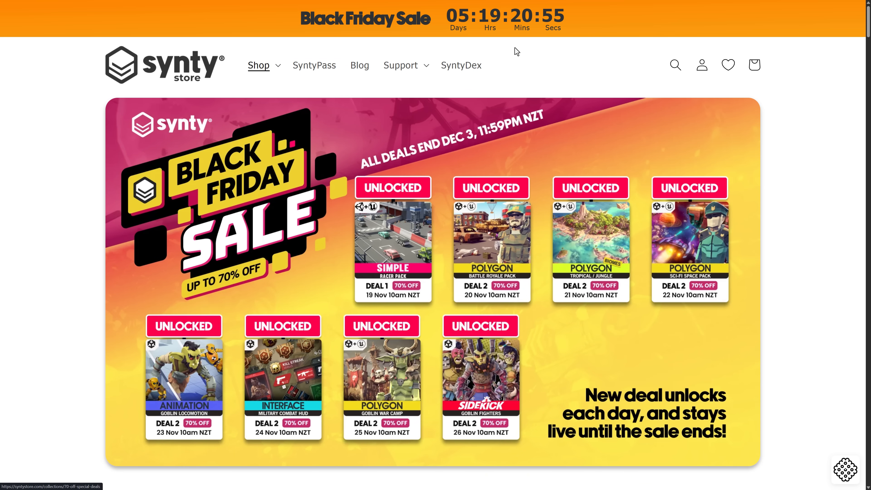
pyautogui.moveTo(87, 171)
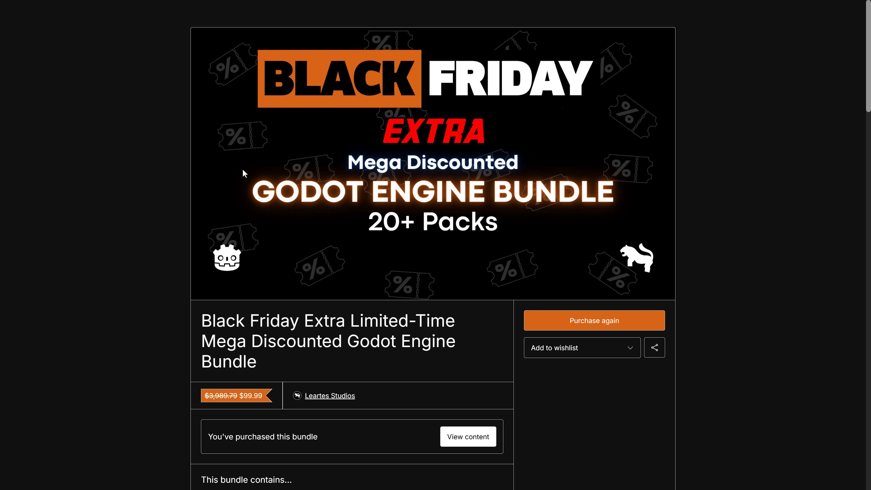
# - Review the Leartes Studios Godot Engine bundle page priced at $99.99
pyautogui.scroll(-3)
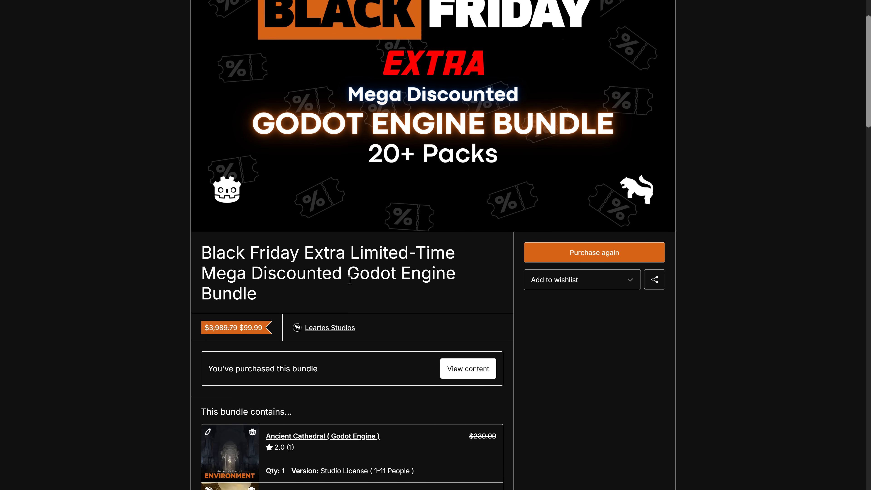
pyautogui.scroll(-3)
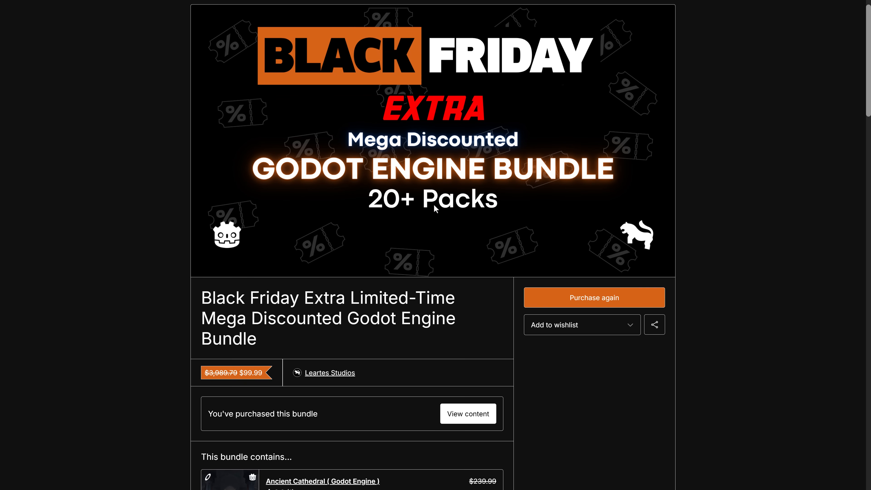
pyautogui.scroll(-3)
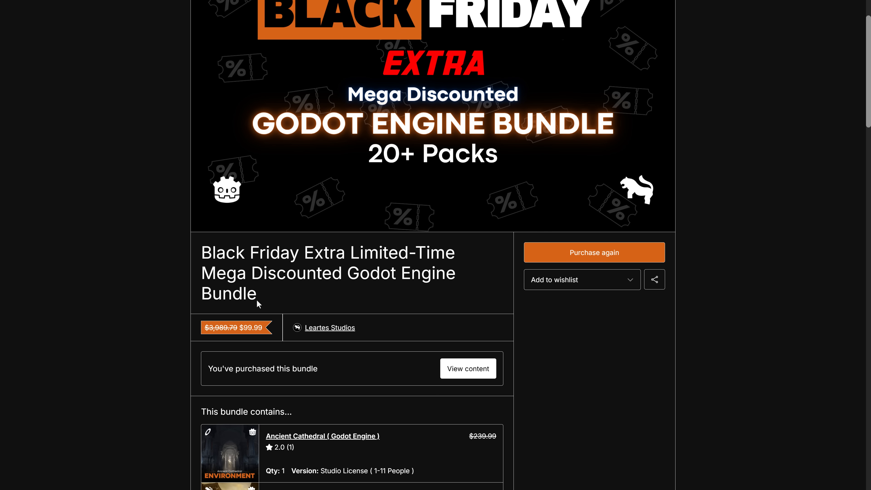
pyautogui.moveTo(312, 293)
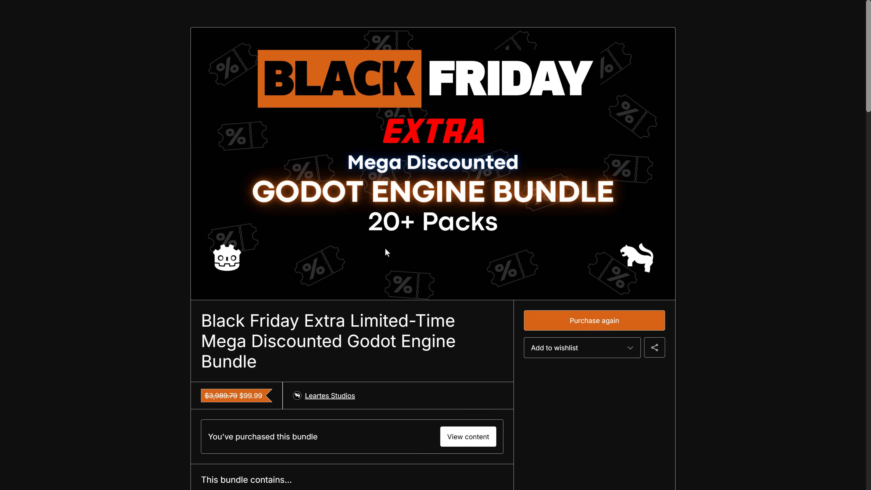
# - Review the Mega Discounted Unreal and Unity Engine bundle pages at $99.99 each
pyautogui.scroll(-3)
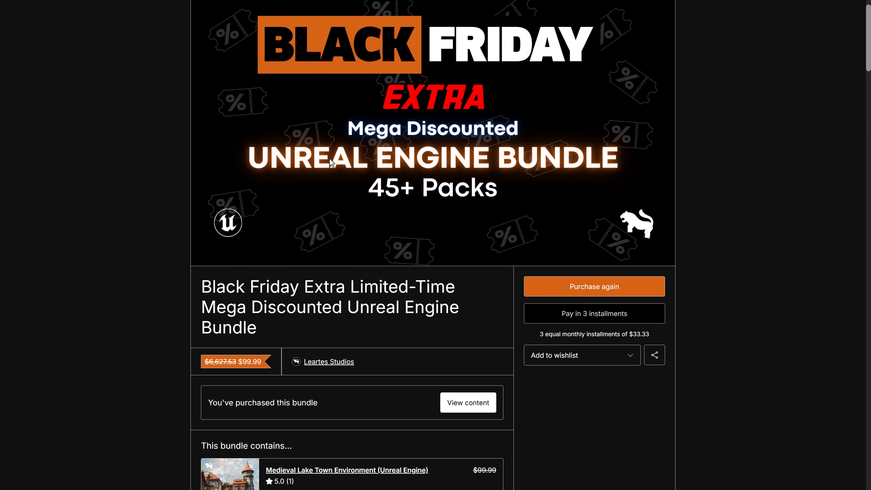
pyautogui.scroll(-3)
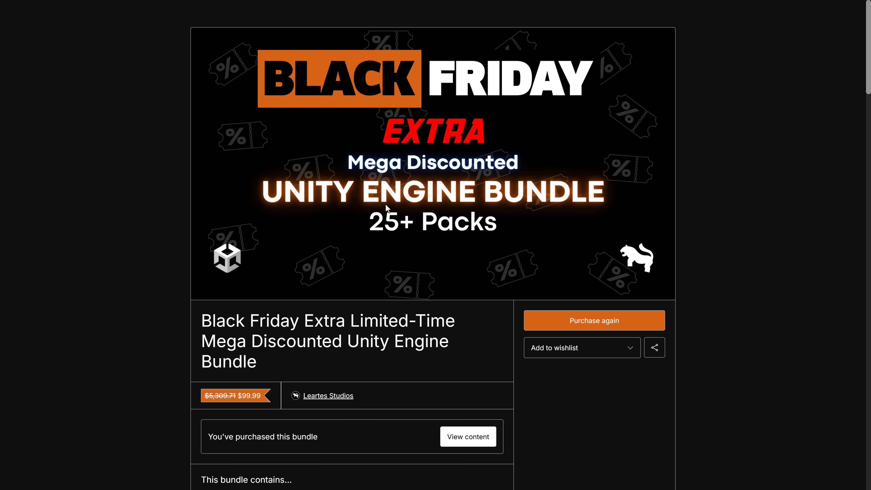
pyautogui.scroll(-3)
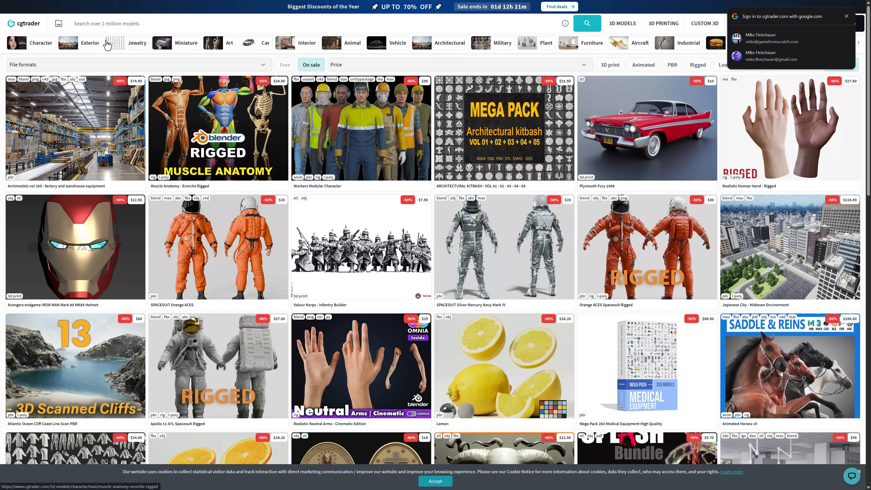
# - Select the Exterior category in CGTrader's on-sale 3D models listing
pyautogui.click(311, 64)
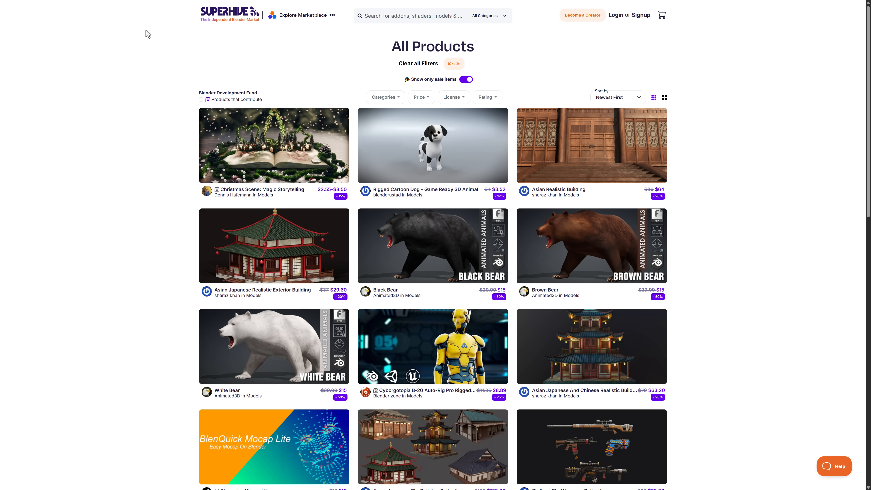
pyautogui.moveTo(303, 80)
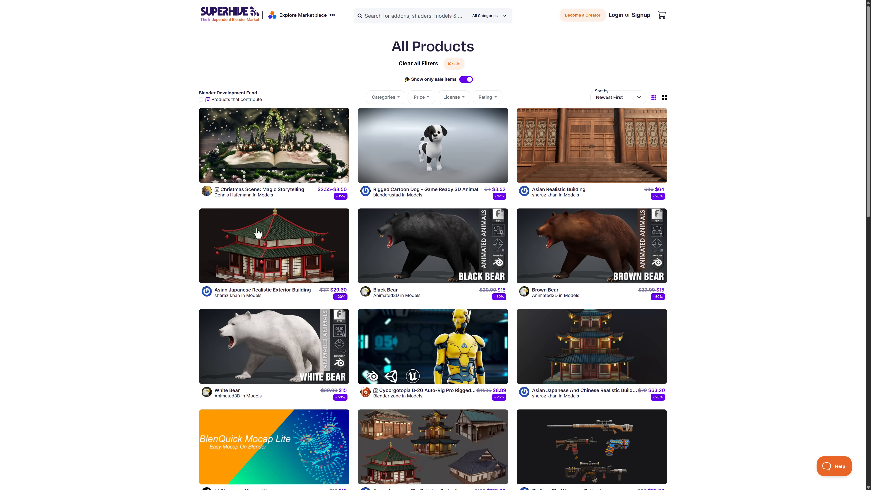
pyautogui.scroll(-3)
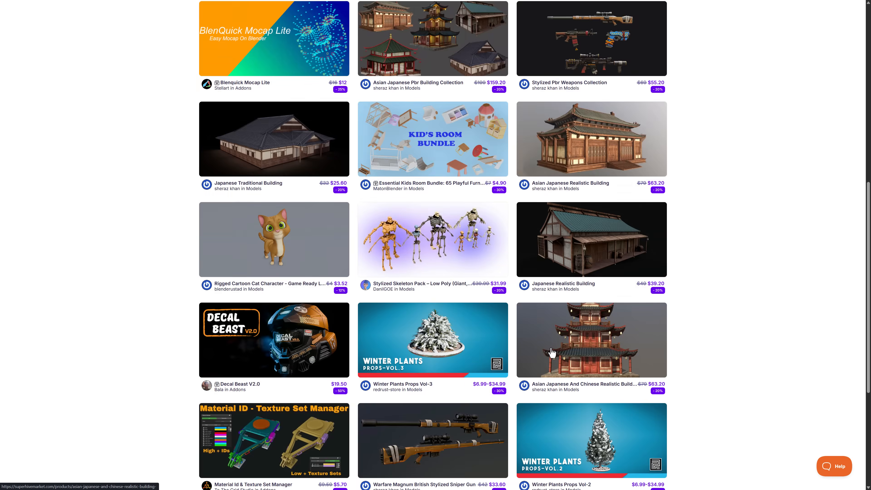
pyautogui.scroll(-3)
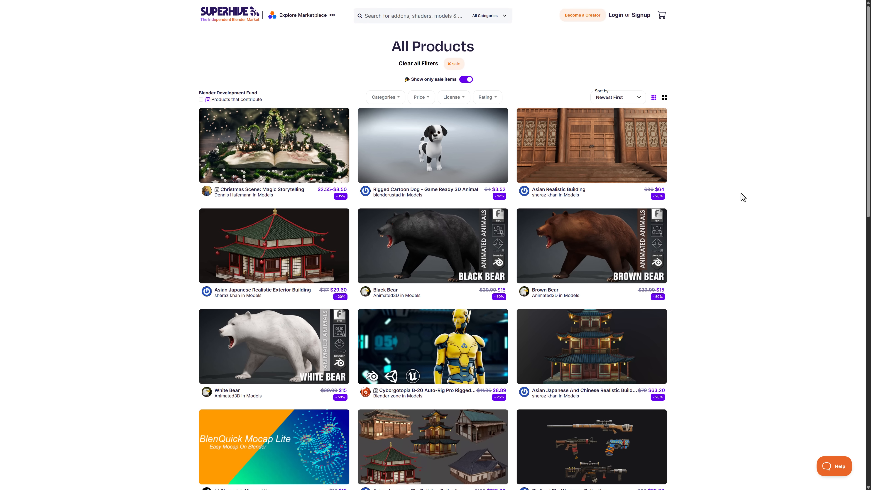
pyautogui.moveTo(711, 111)
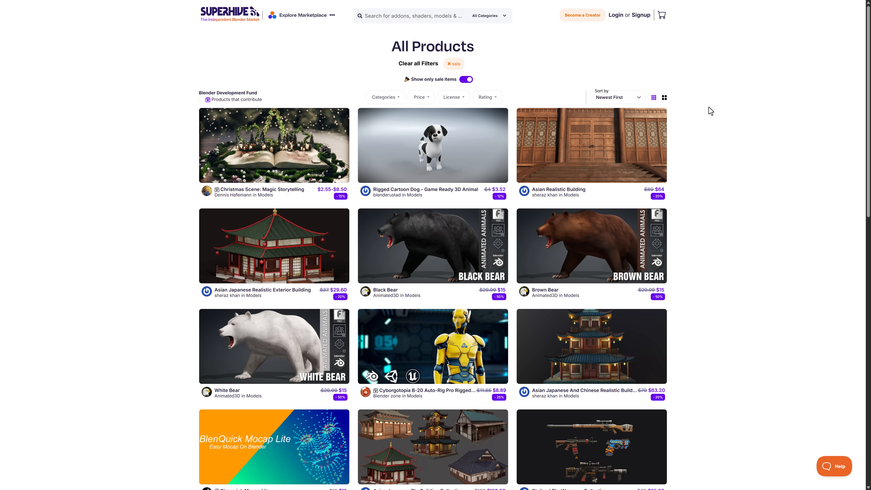
pyautogui.moveTo(133, 39)
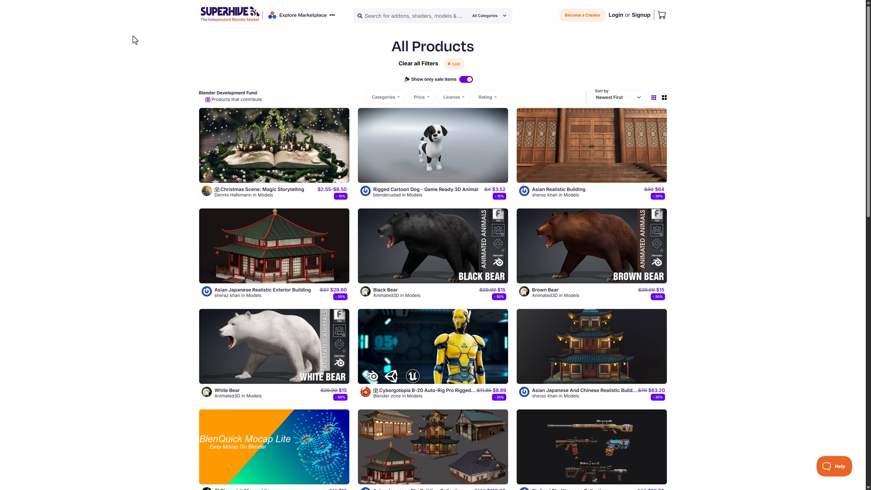
pyautogui.scroll(-3)
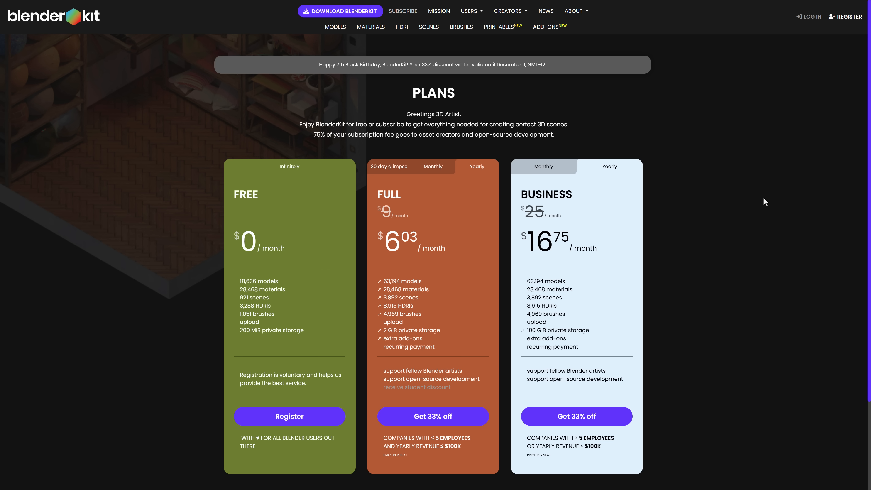
pyautogui.moveTo(700, 183)
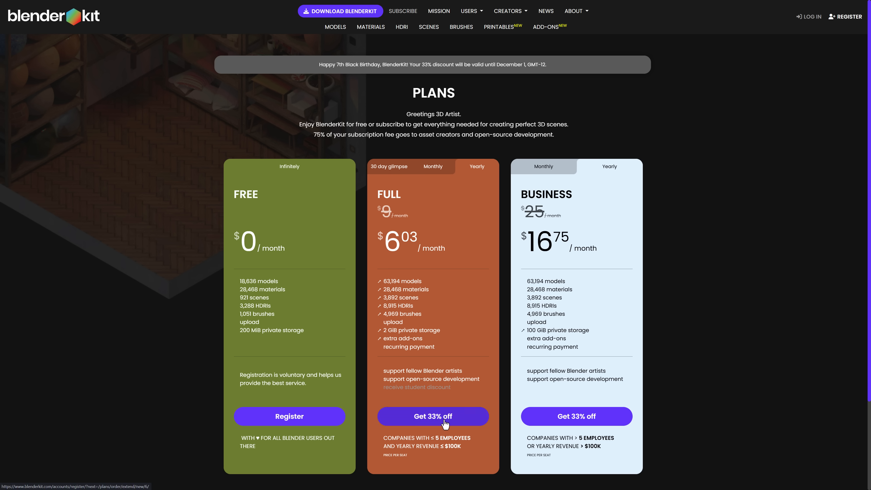
pyautogui.moveTo(417, 216)
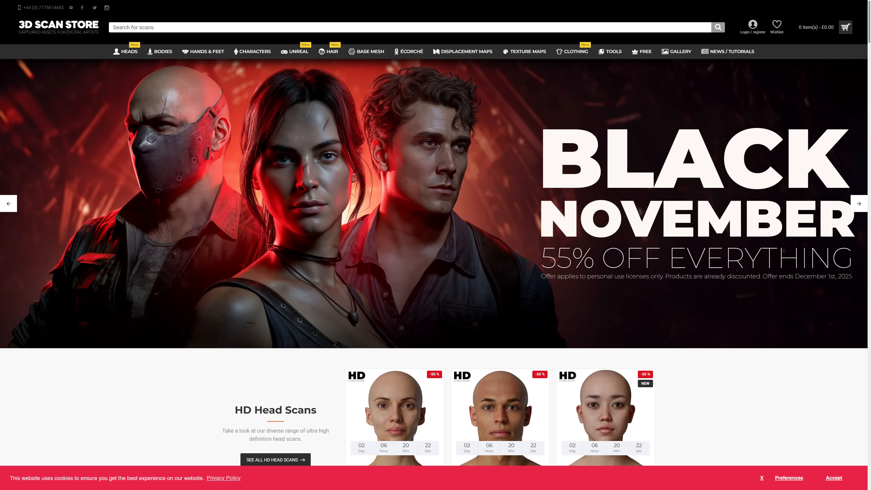
pyautogui.moveTo(531, 262)
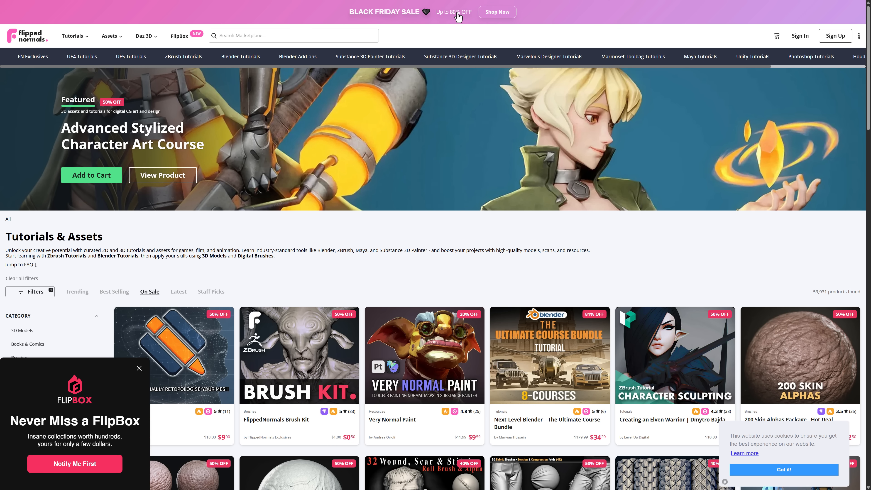
pyautogui.moveTo(605, 242)
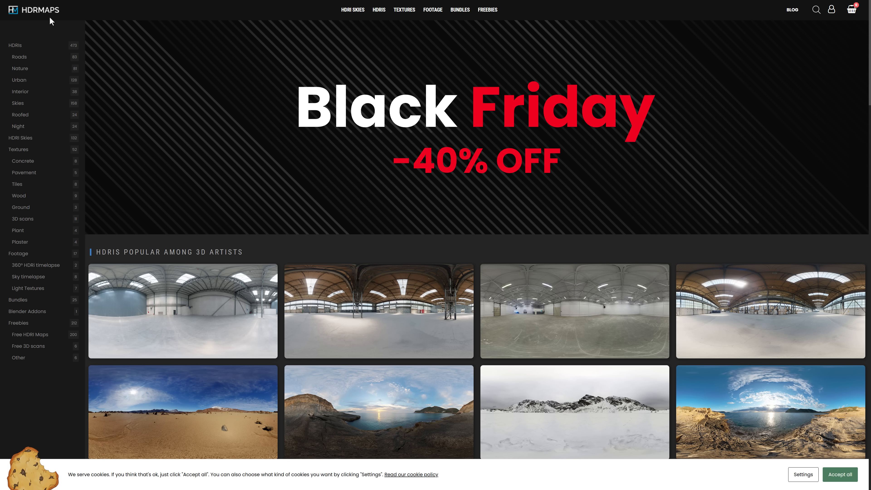
pyautogui.moveTo(527, 169)
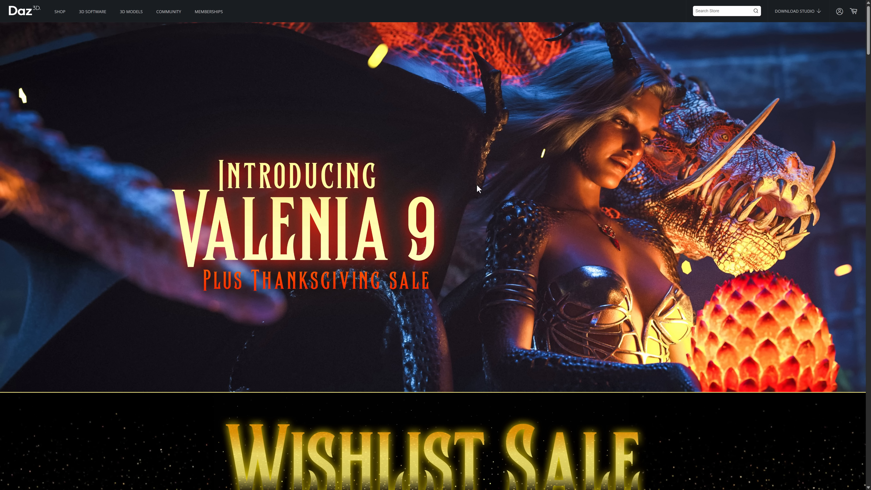
# - Browse past the Valenia 9 banner, Wishlist Sale and Thanksgiving Specials to the 30% off Valenia 9 HD bundle cards
pyautogui.scroll(-3)
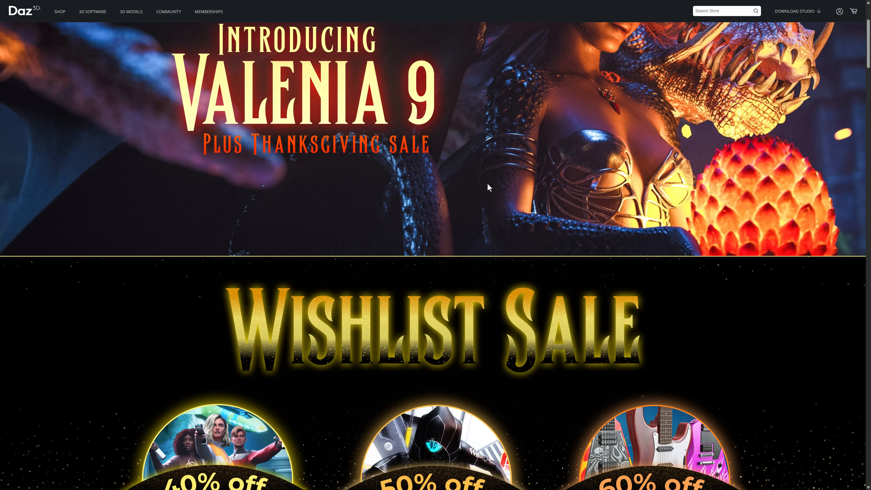
pyautogui.moveTo(280, 158)
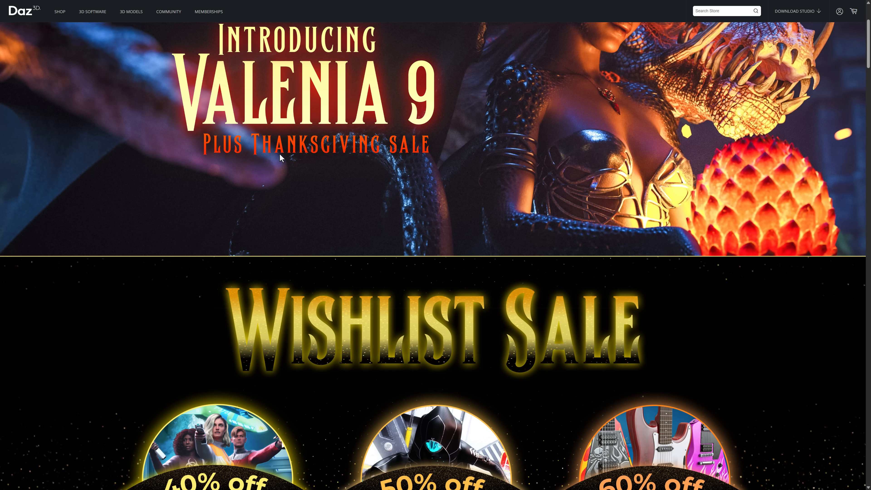
pyautogui.scroll(-3)
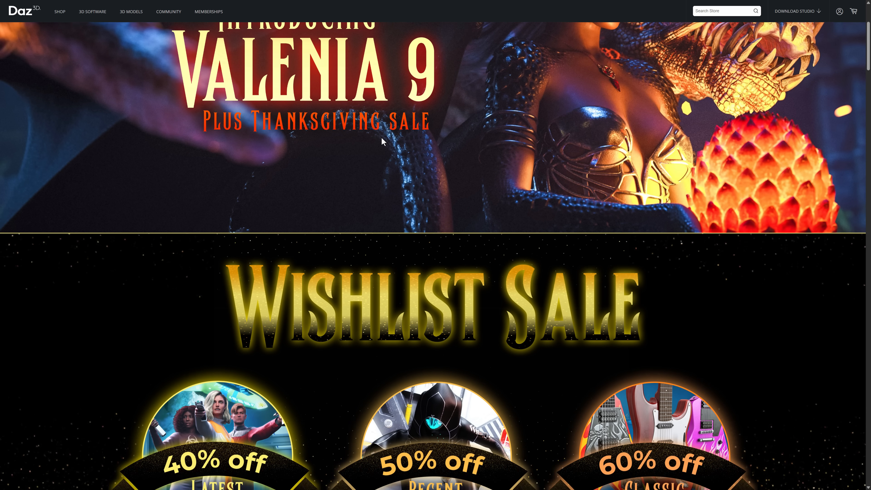
pyautogui.scroll(-3)
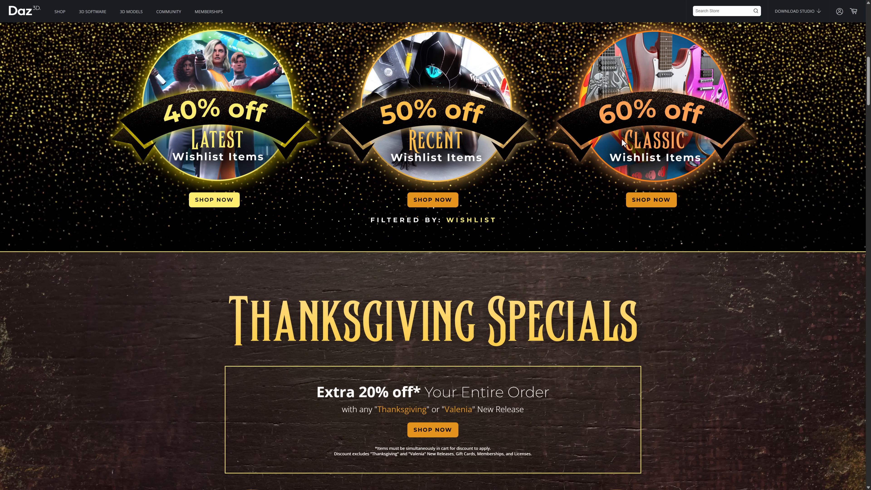
pyautogui.scroll(-3)
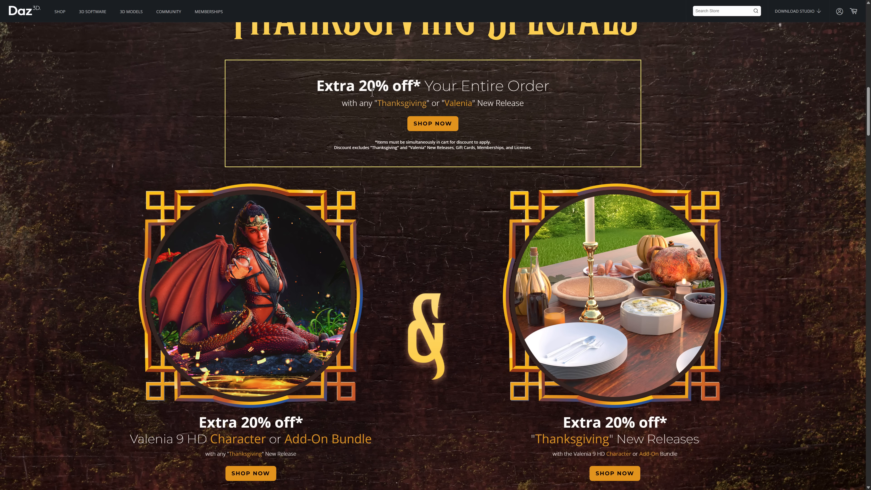
pyautogui.moveTo(402, 103)
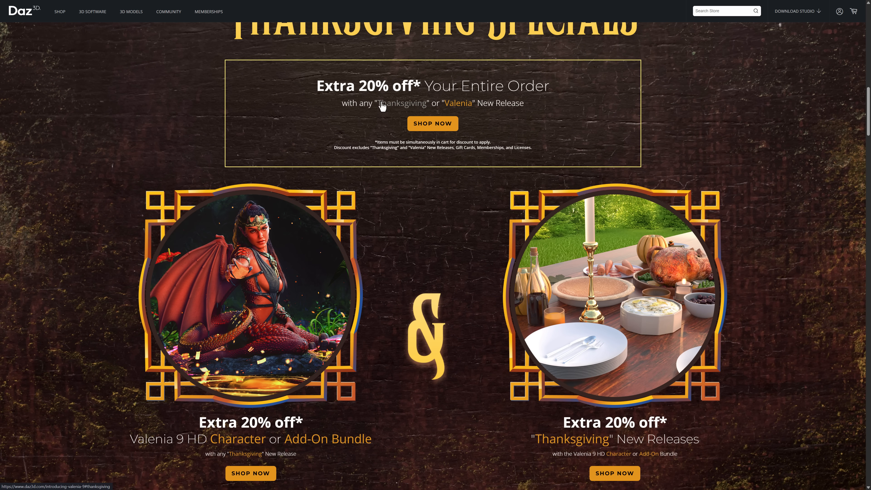
pyautogui.scroll(-3)
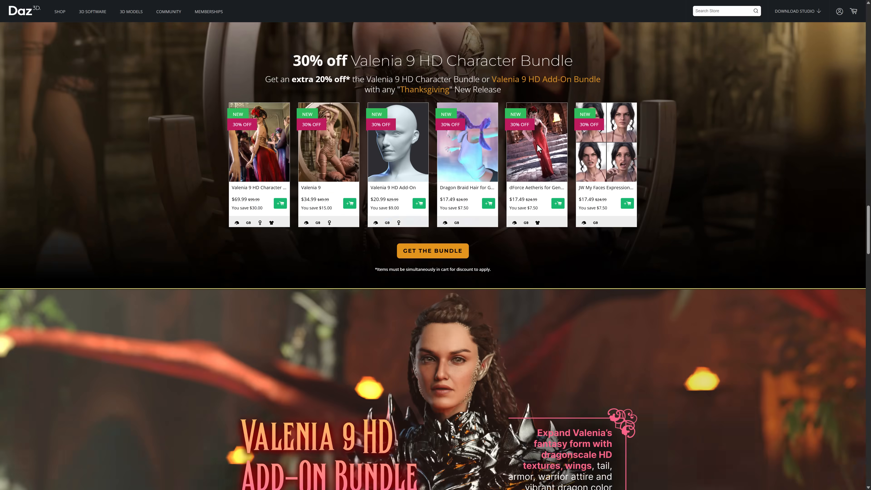
pyautogui.scroll(-3)
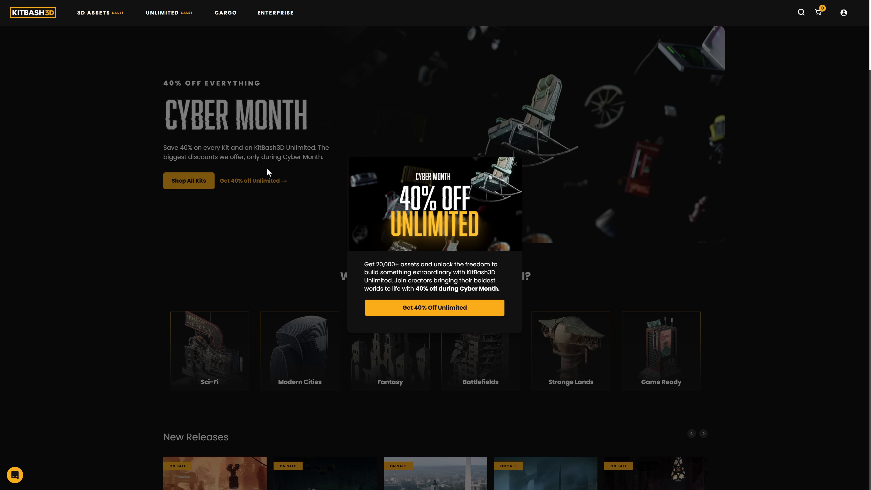
pyautogui.moveTo(174, 86)
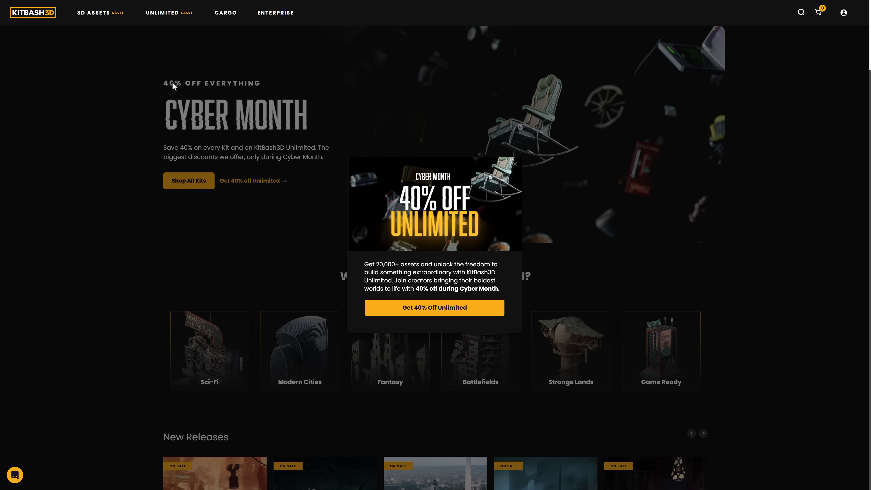
pyautogui.moveTo(527, 254)
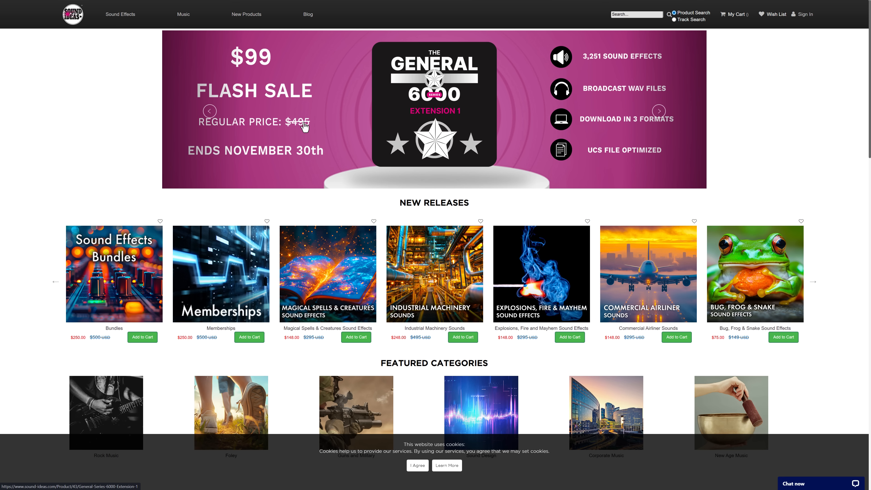
pyautogui.moveTo(451, 174)
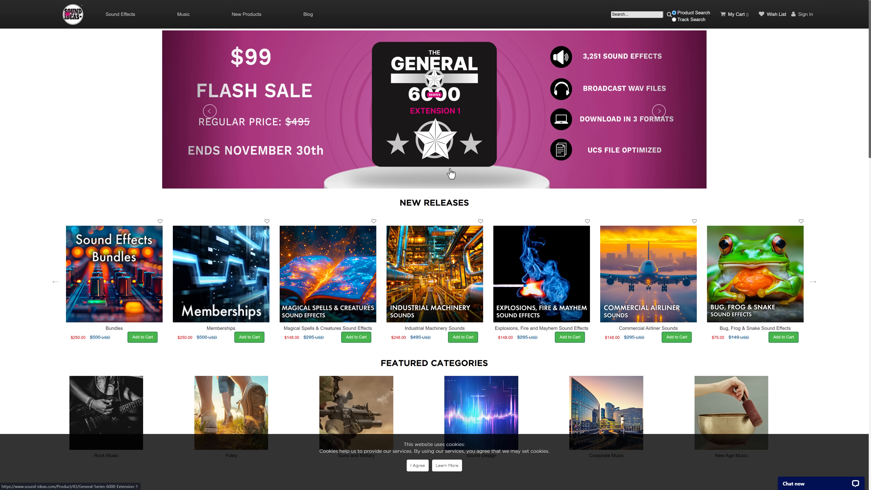
# - Look through Sound Ideas' discounted new releases under the $99 flash sale banner
pyautogui.scroll(-3)
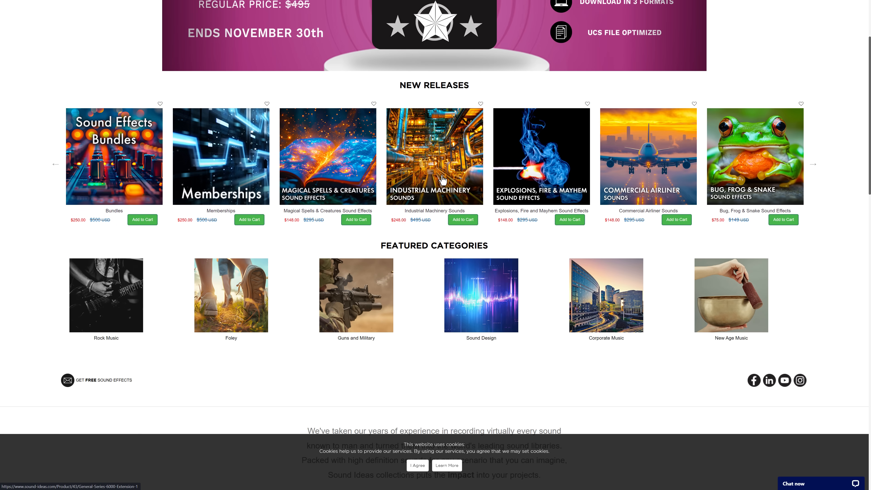
pyautogui.scroll(-3)
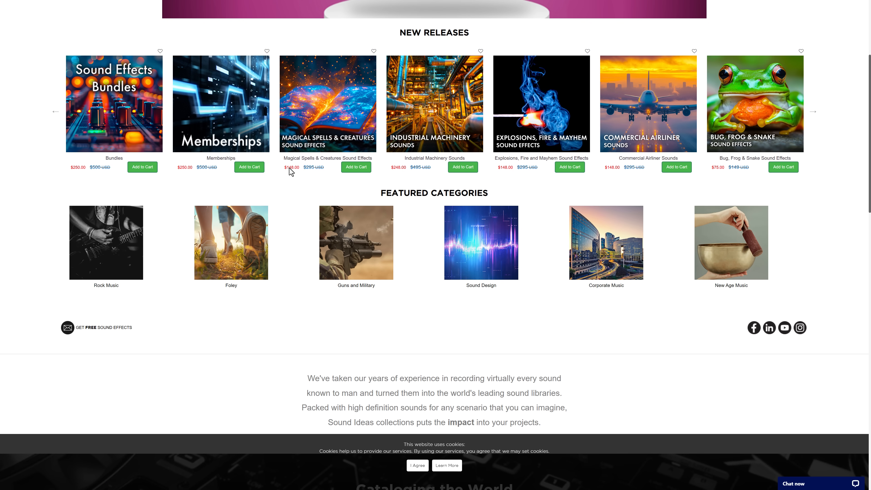
pyautogui.moveTo(215, 109)
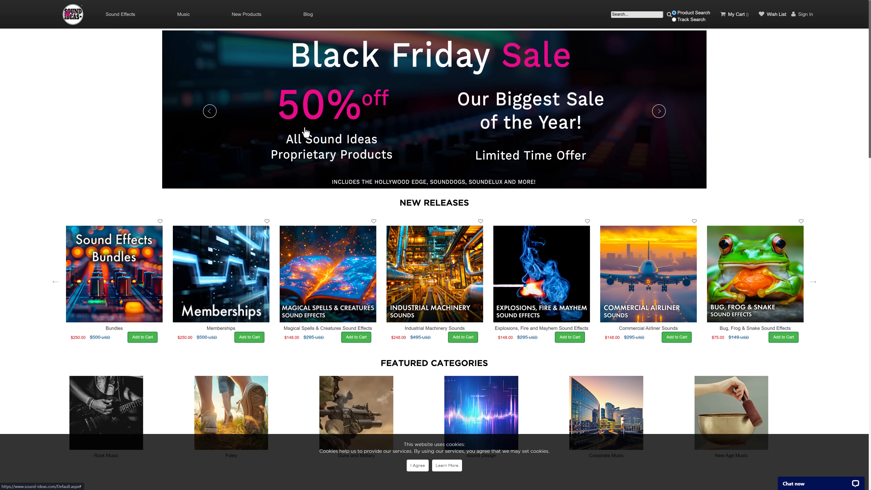
pyautogui.moveTo(511, 169)
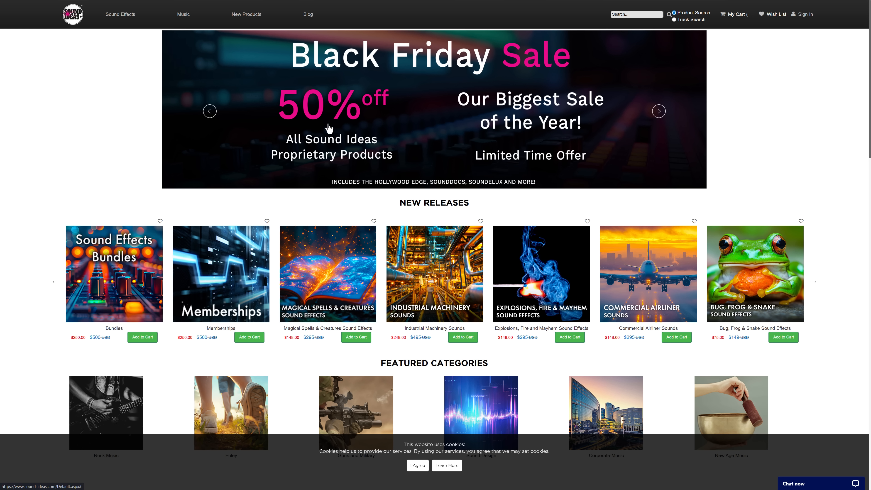
pyautogui.moveTo(392, 160)
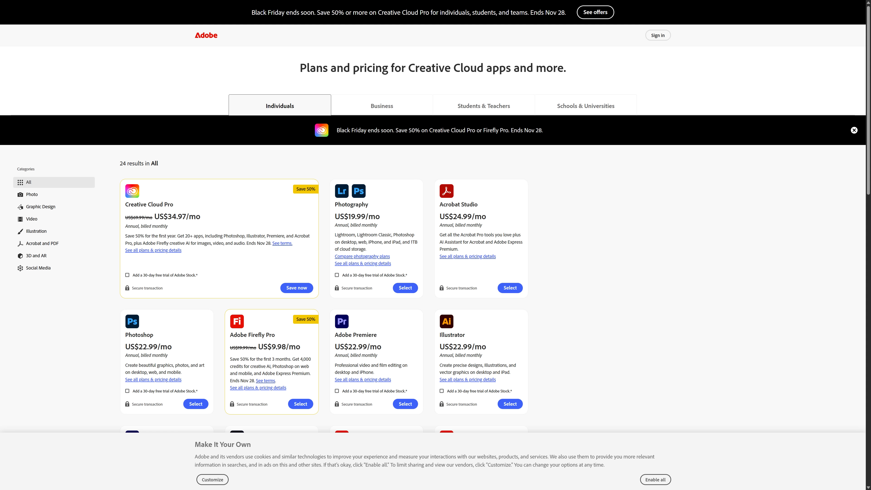
pyautogui.moveTo(134, 228)
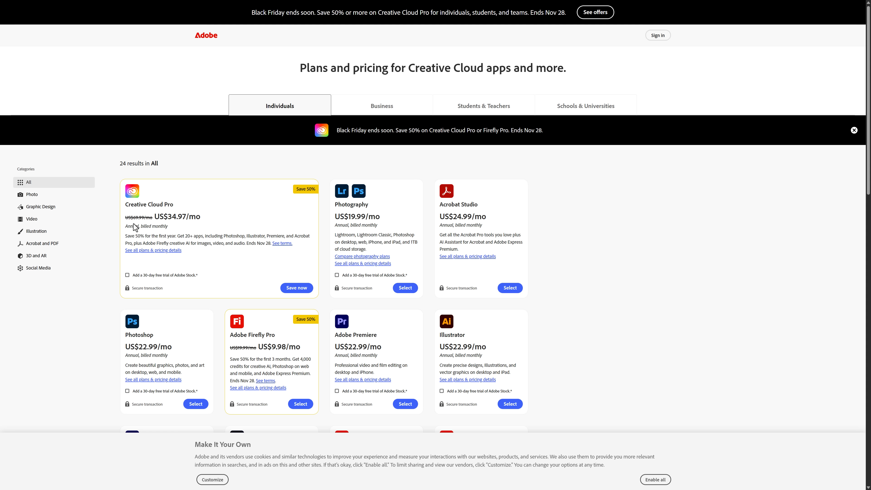
pyautogui.moveTo(171, 220)
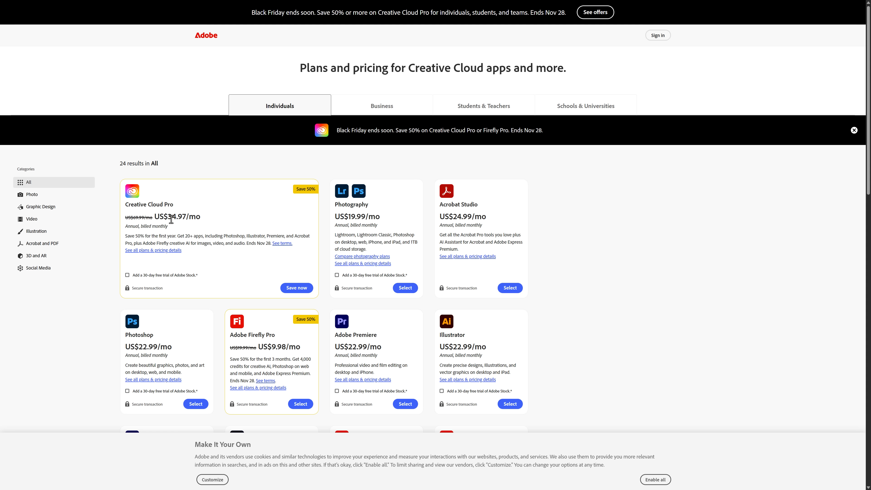
pyautogui.moveTo(276, 212)
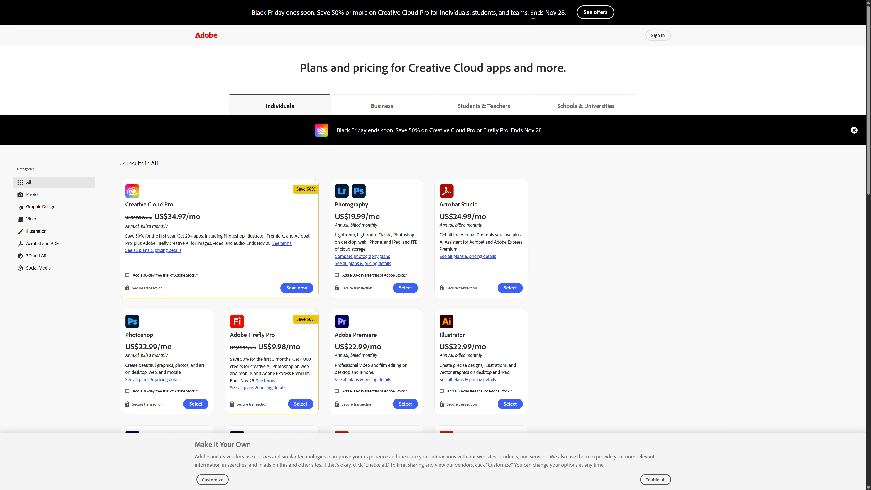
pyautogui.moveTo(598, 223)
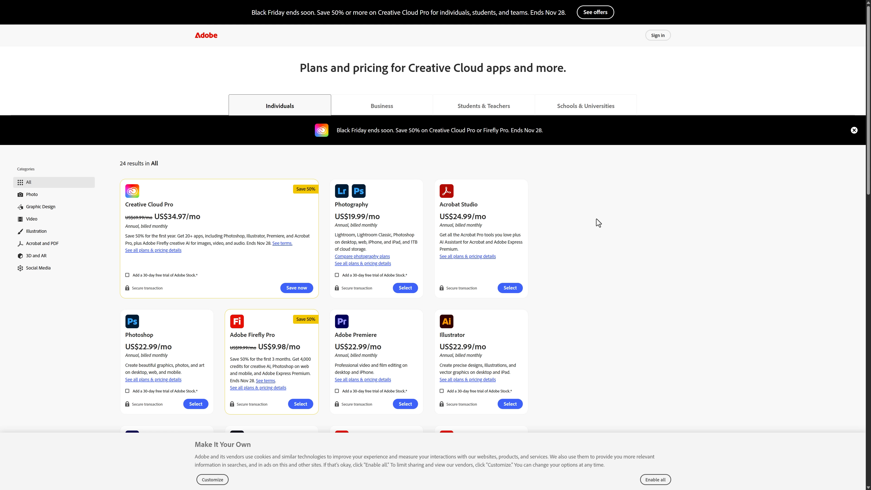
pyautogui.moveTo(624, 221)
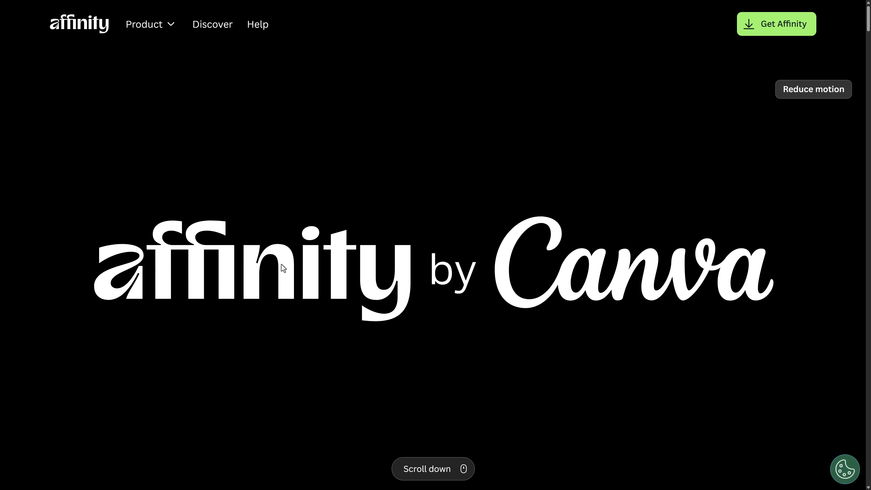
pyautogui.moveTo(483, 267)
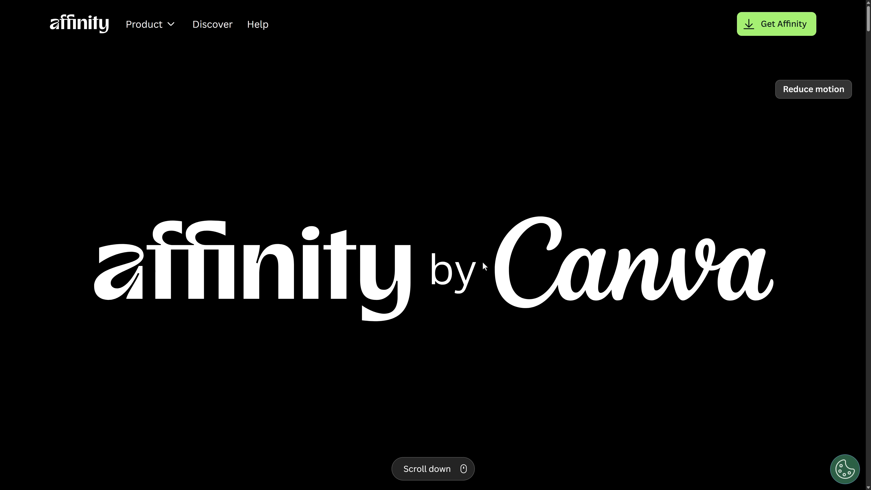
# - Check Affinity by Canva's free download offer on its homepage
pyautogui.scroll(-3)
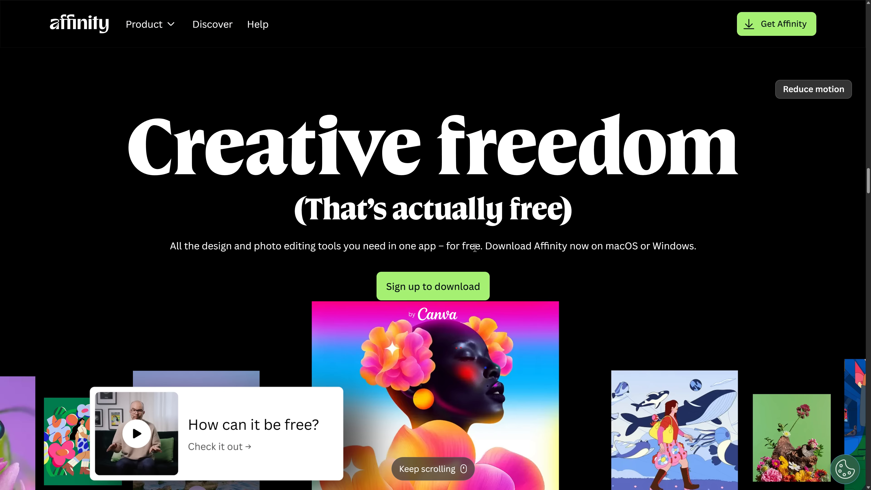
pyautogui.scroll(-3)
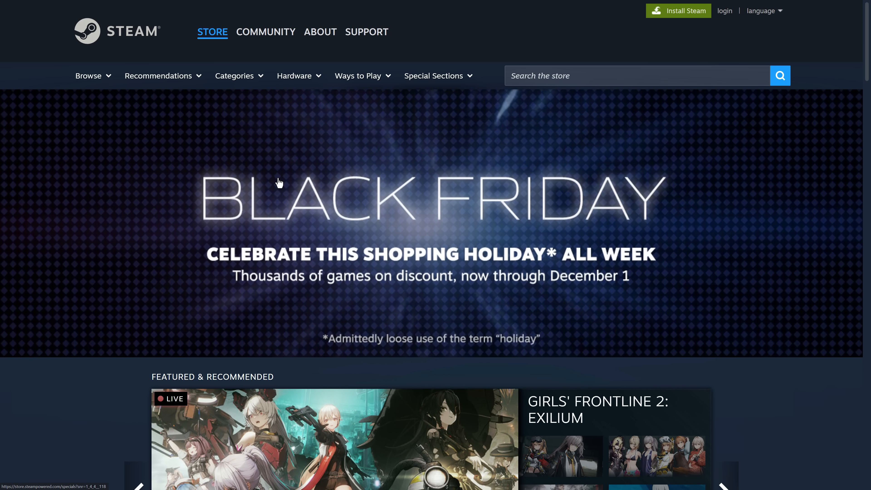
# - Browse Steam's Black Friday sale banner and switch store sections from the top bar
pyautogui.scroll(-3)
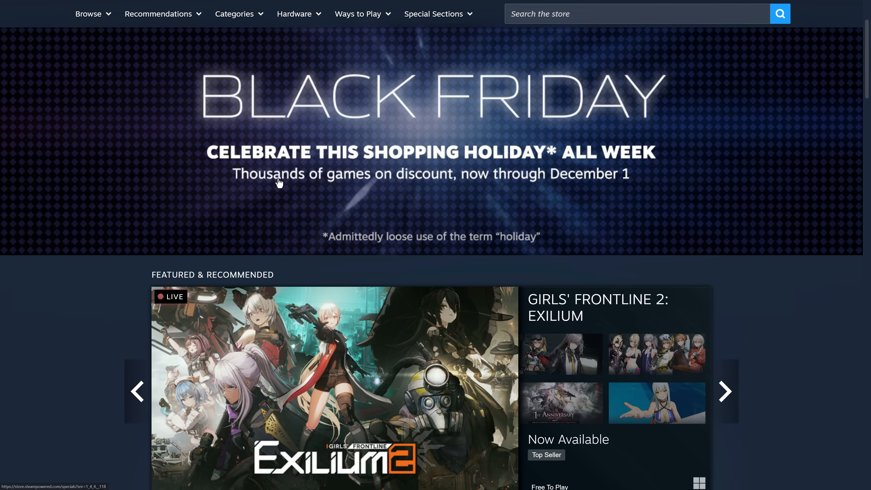
pyautogui.scroll(-3)
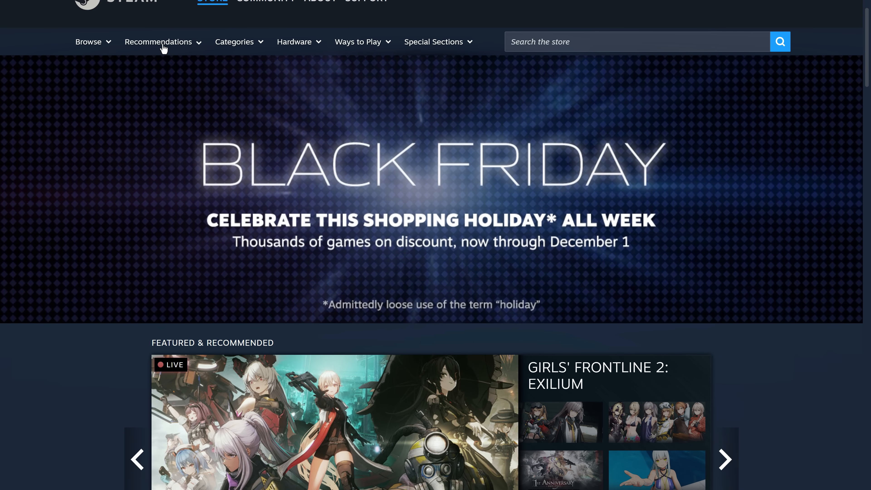
pyautogui.click(88, 42)
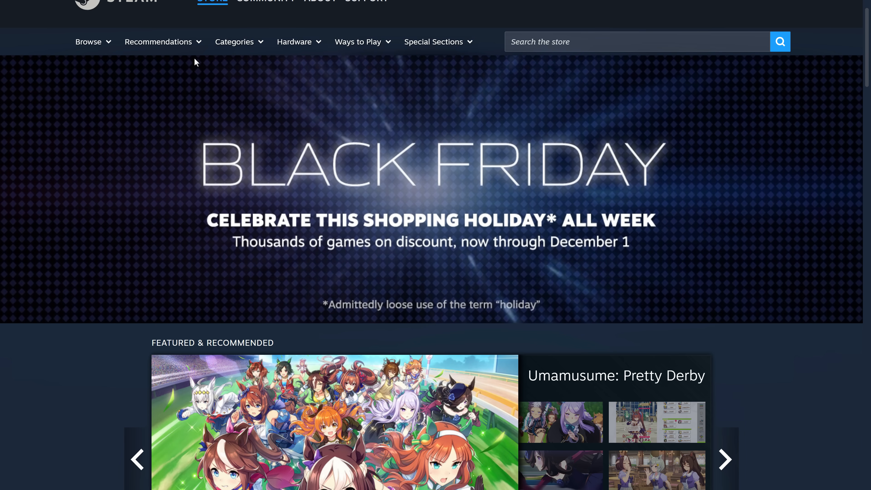
pyautogui.click(234, 42)
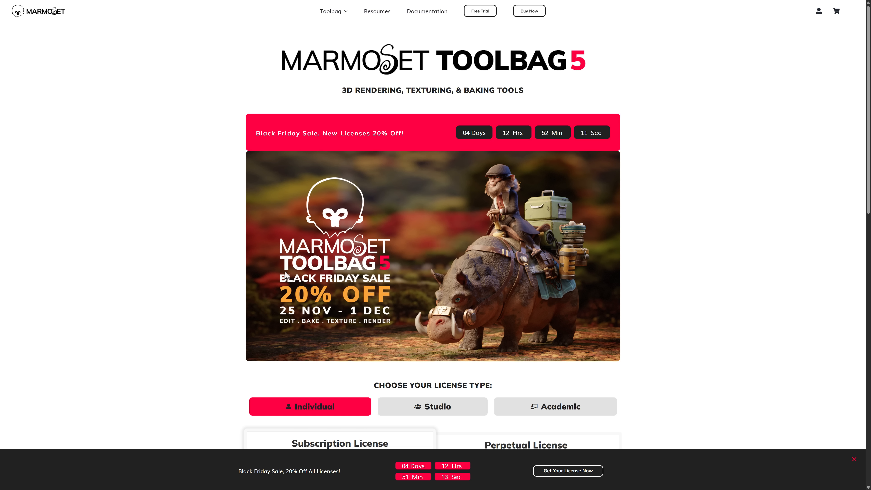
pyautogui.moveTo(518, 65)
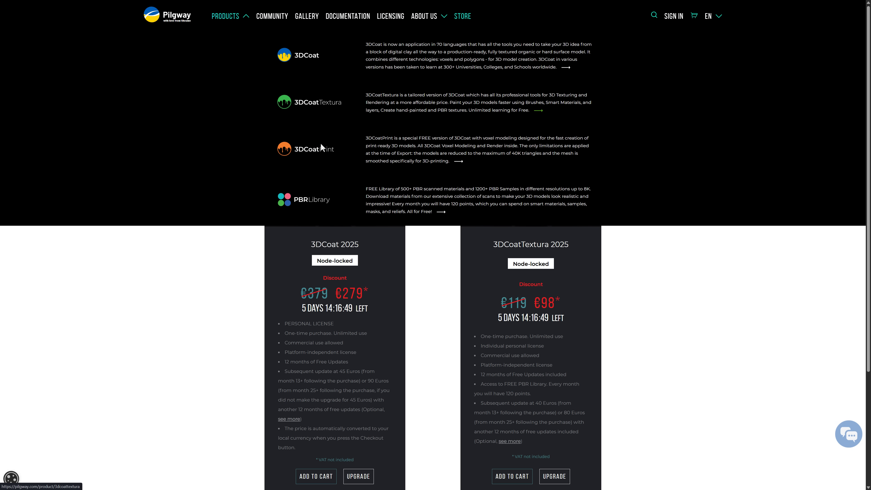
# - Dismiss the Pilgway Products dropdown to reveal 3DCoat 2025 at €279 and 3DCoatTextura at €98
pyautogui.click(226, 15)
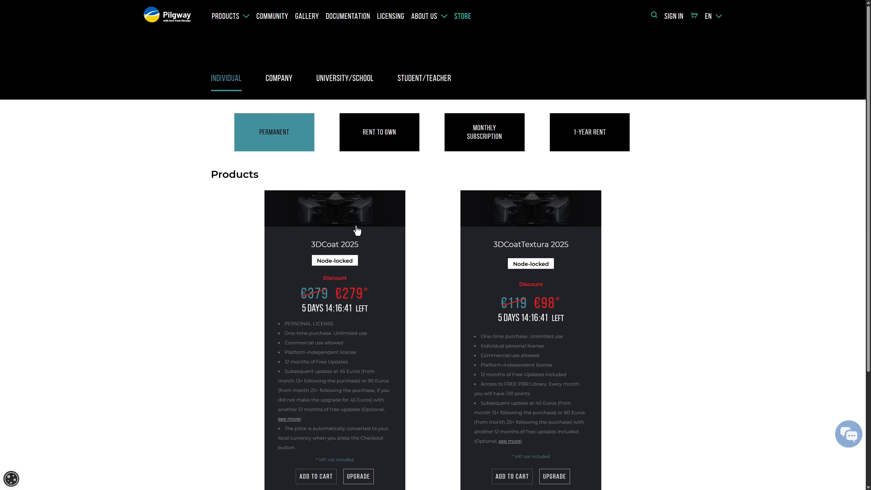
pyautogui.moveTo(146, 281)
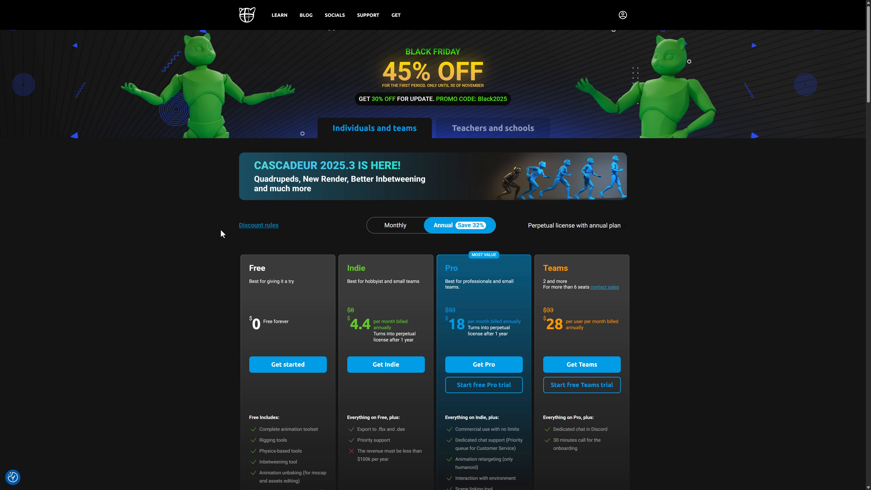
pyautogui.moveTo(253, 179)
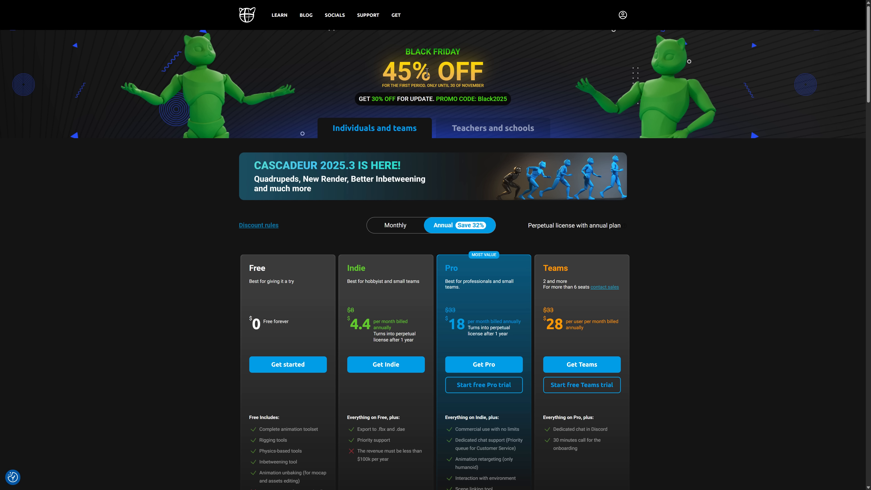
pyautogui.moveTo(444, 87)
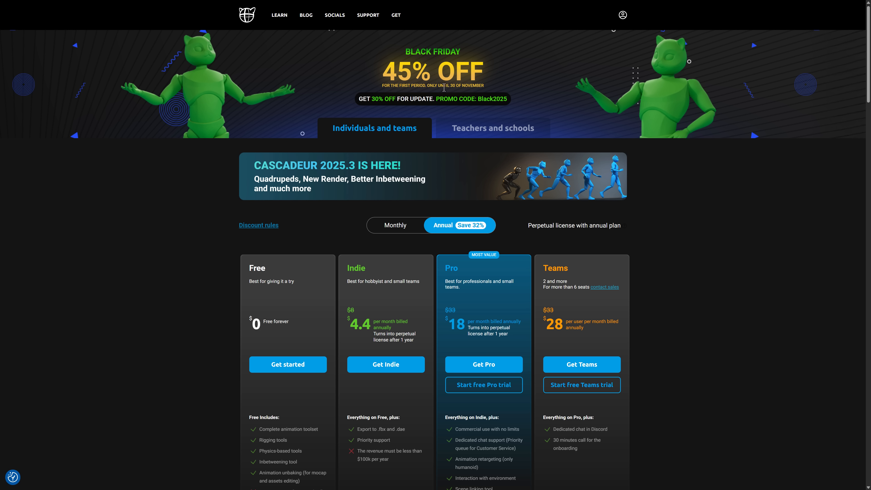
pyautogui.moveTo(367, 101)
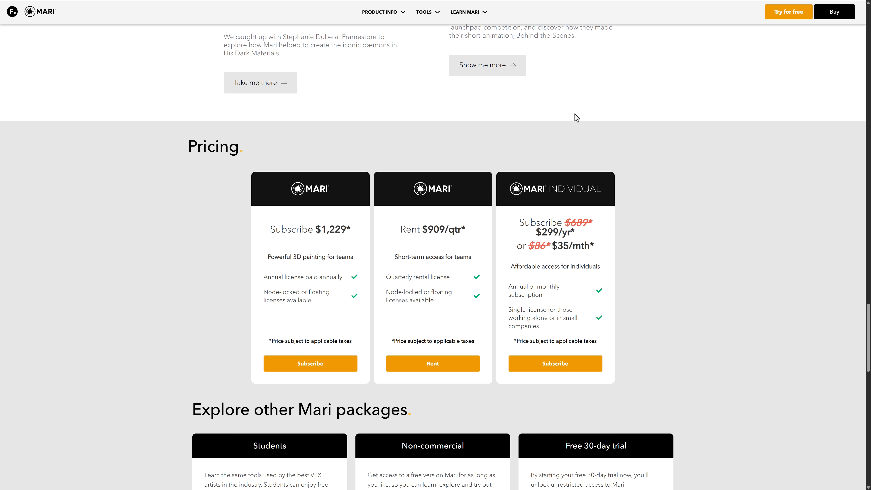
pyautogui.moveTo(551, 220)
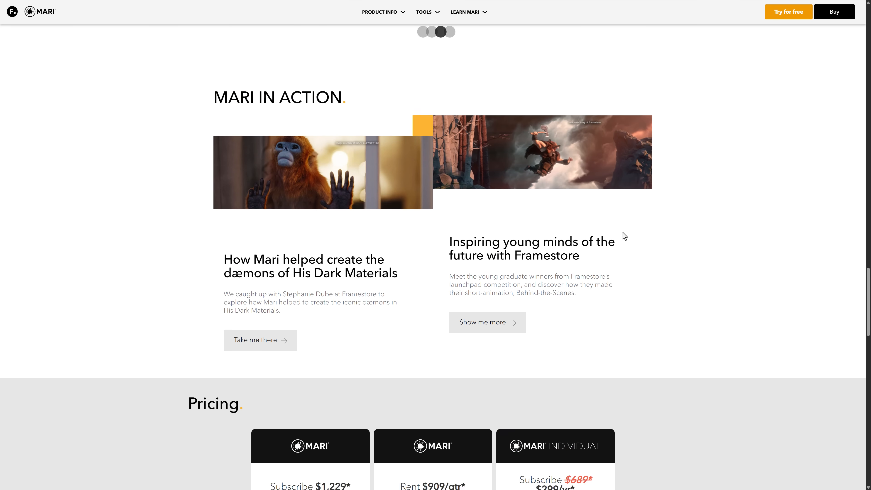
# - Scroll the Foundry Mari page to the Pricing section showing Mari Individual at $299/yr
pyautogui.scroll(-3)
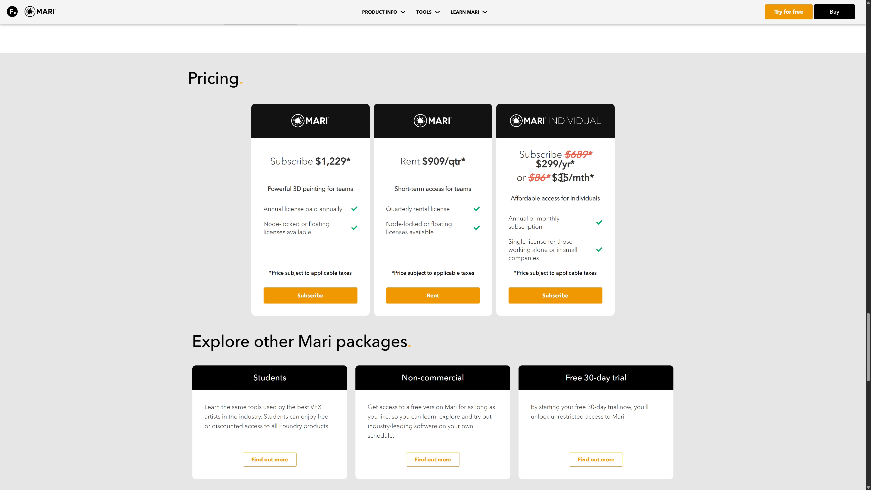
pyautogui.moveTo(711, 205)
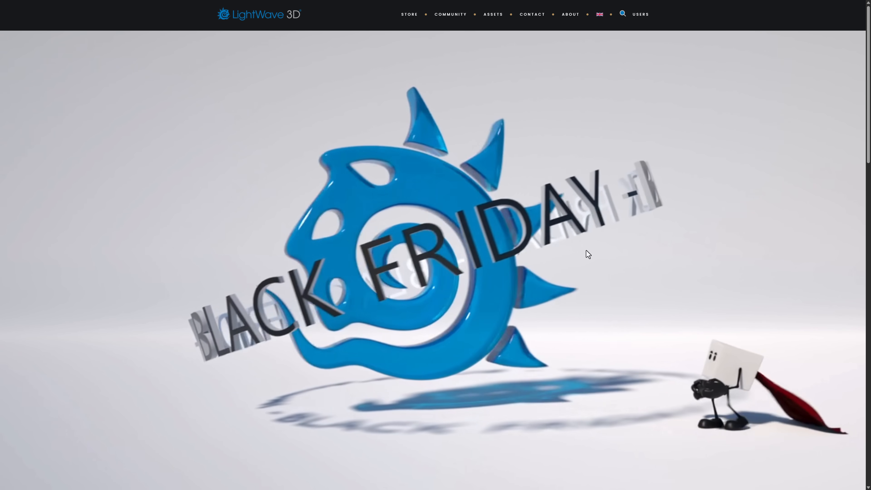
# - Scroll the LightWave 3D homepage to the Black Friday Sale banner
pyautogui.scroll(-3)
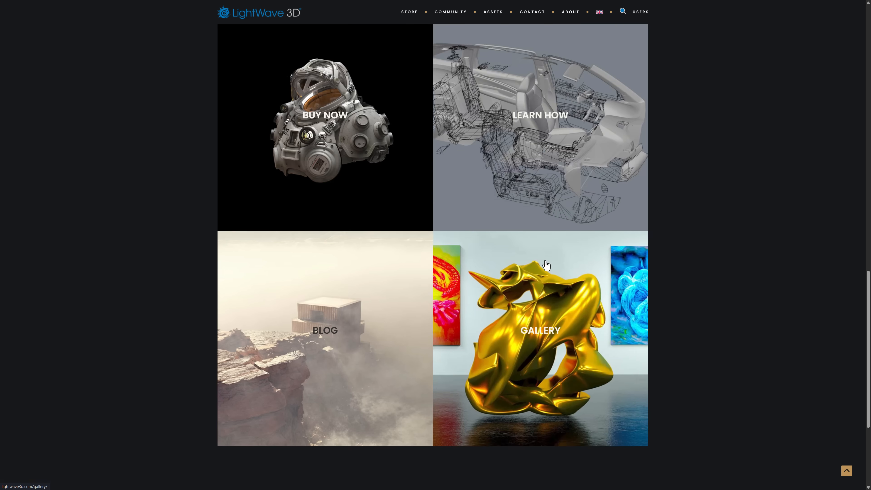
pyautogui.scroll(3)
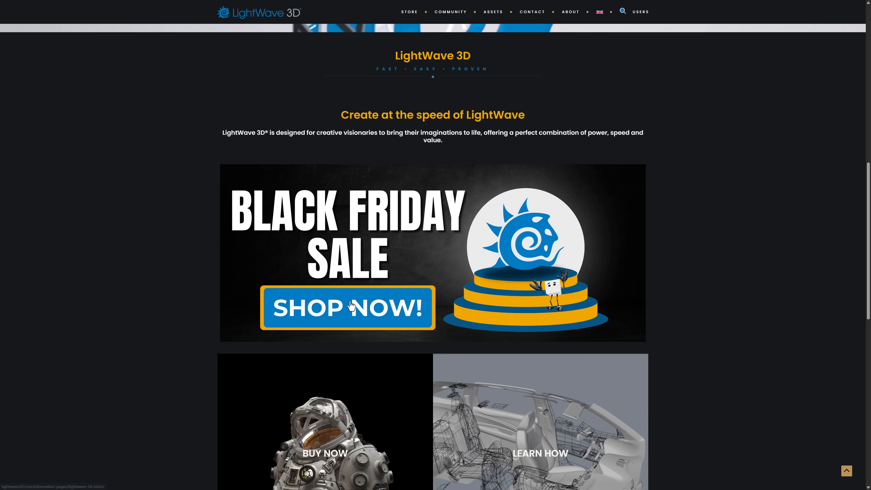
pyautogui.scroll(-3)
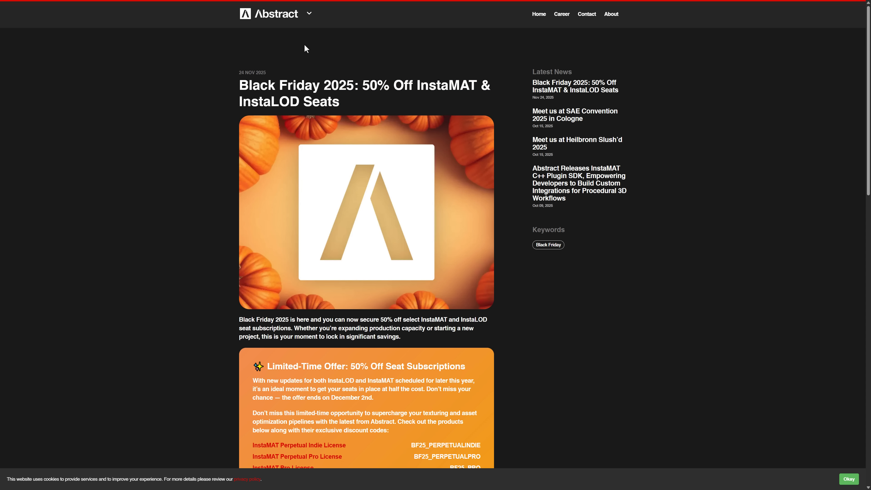
# - View Abstract's product list, then scroll to the InstaMAT and InstaLOD discount codes
pyautogui.click(308, 13)
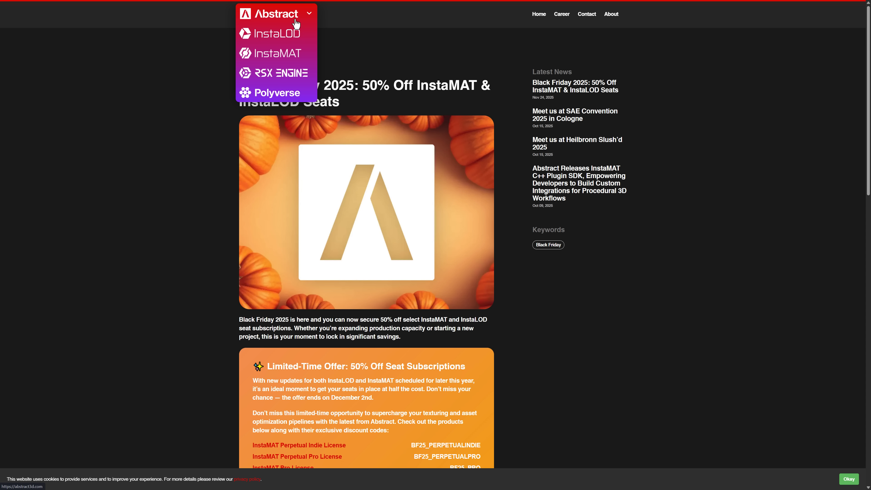
pyautogui.moveTo(275, 54)
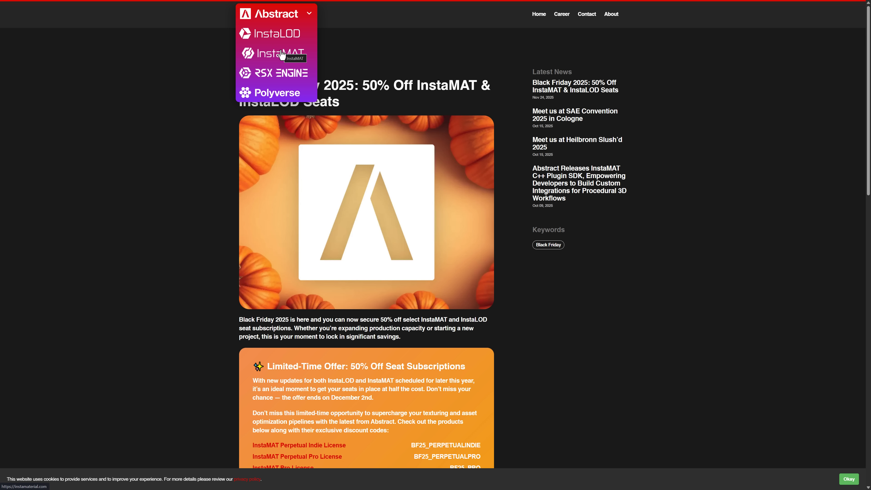
pyautogui.moveTo(277, 72)
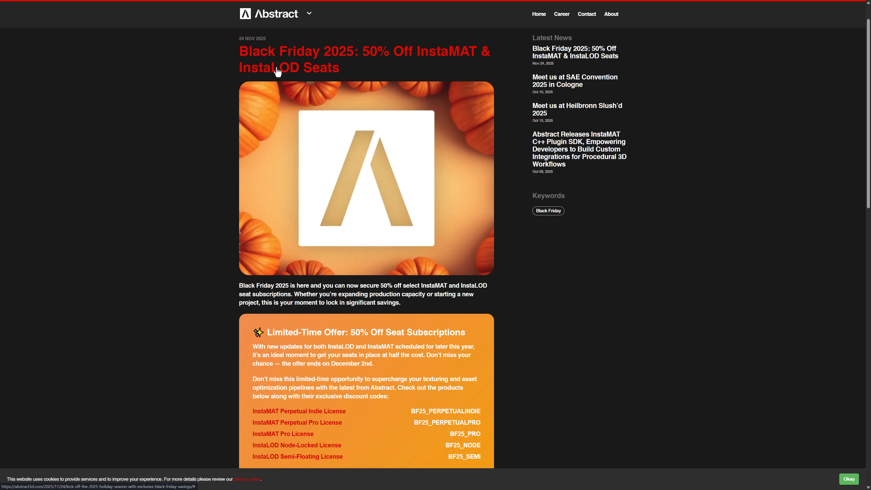
pyautogui.scroll(-3)
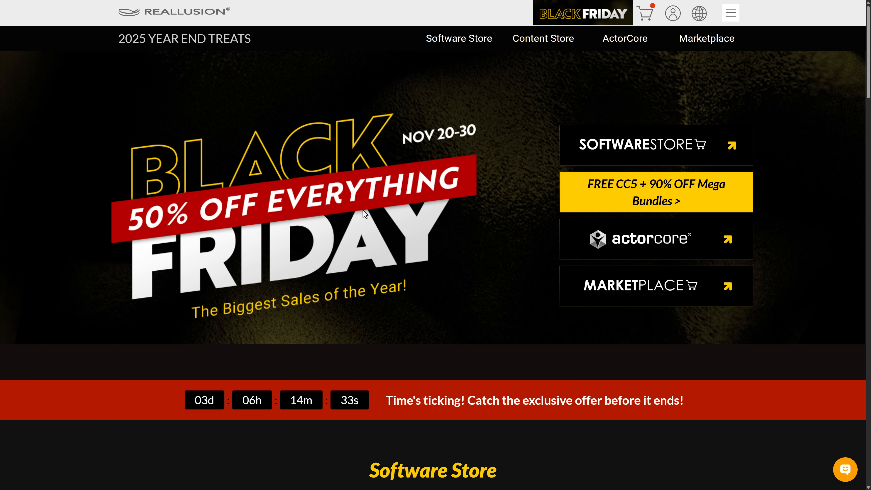
# - Scroll through Reallusion's Software Store bundles, like Character Creator 5 Deluxe at $323.50, to the Content Store section
pyautogui.scroll(-3)
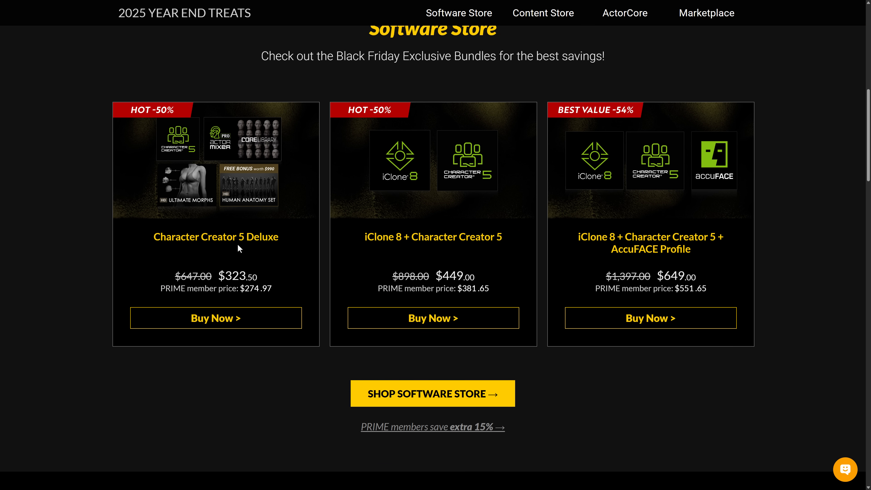
pyautogui.scroll(-3)
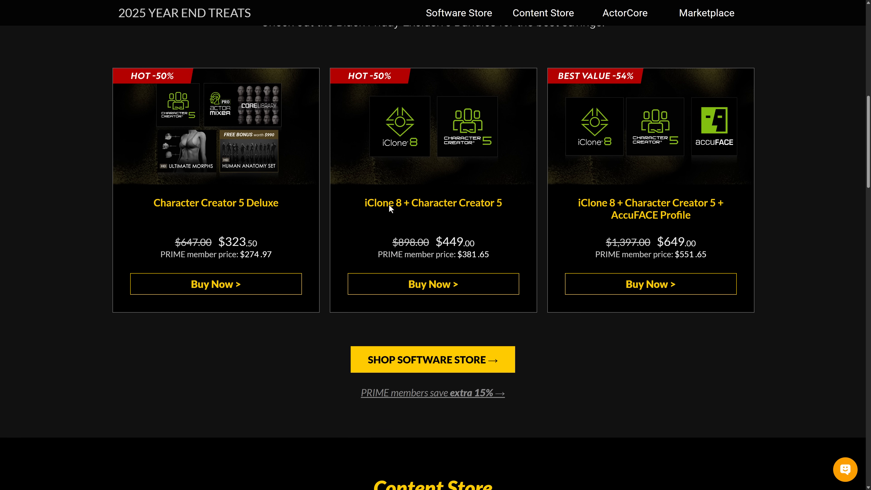
pyautogui.scroll(-3)
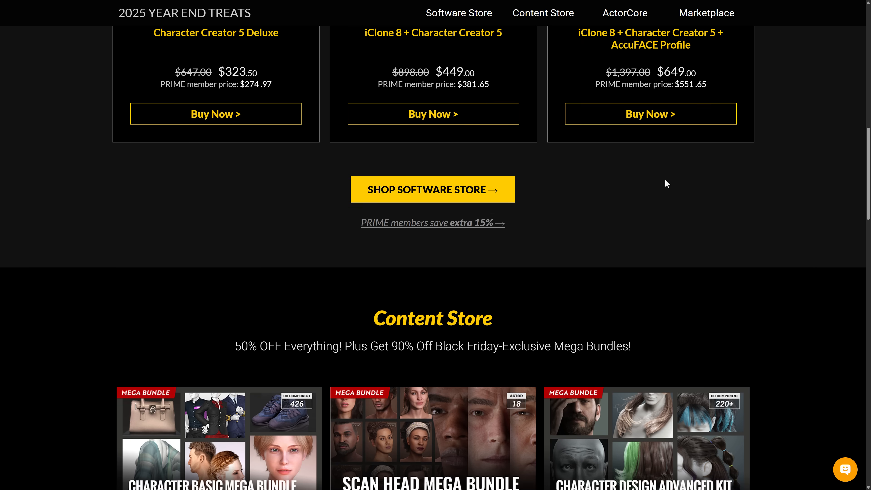
pyautogui.scroll(-3)
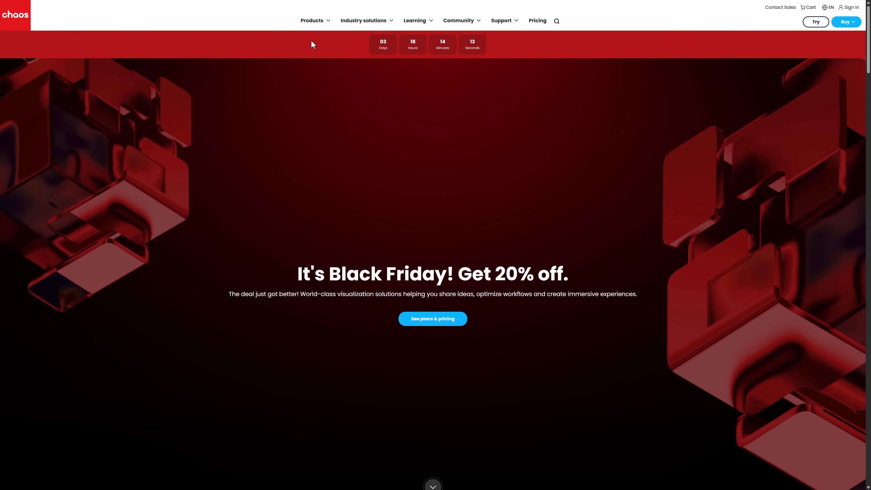
# - Show the Chaos product lineup, then scroll Next Limit's RealFlow up-to-50%-off deals
pyautogui.click(312, 21)
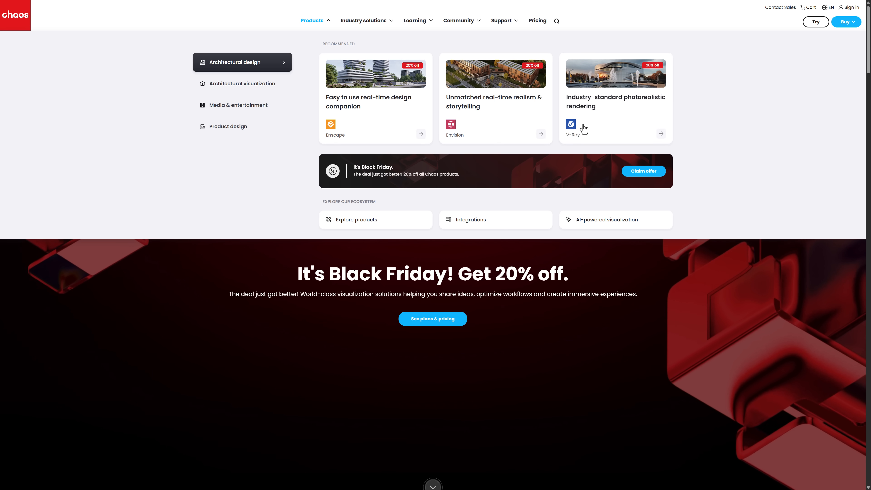
pyautogui.moveTo(494, 81)
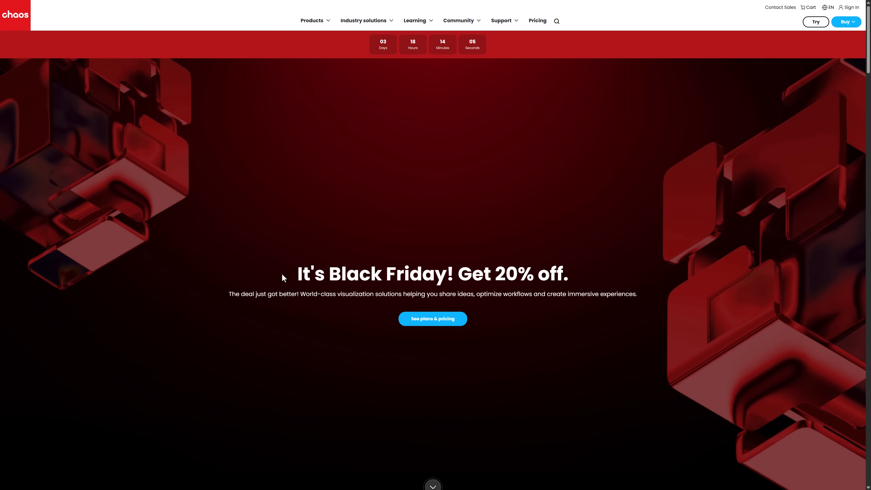
pyautogui.moveTo(575, 267)
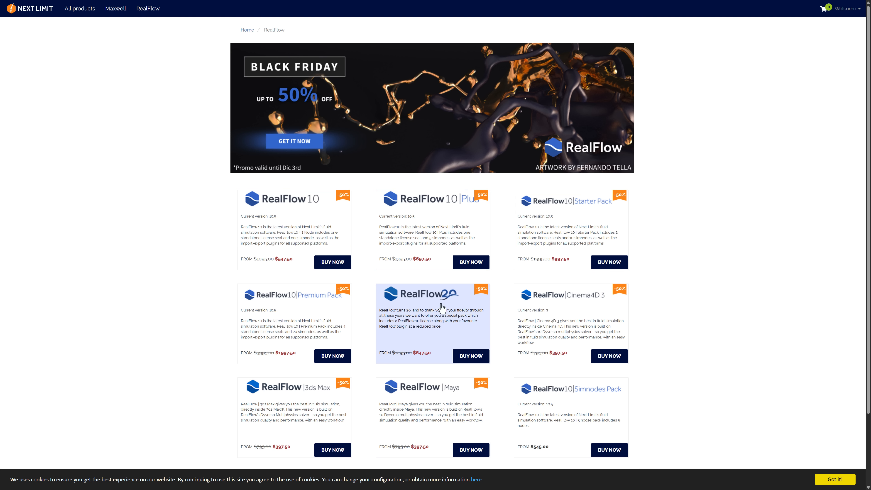
pyautogui.scroll(-3)
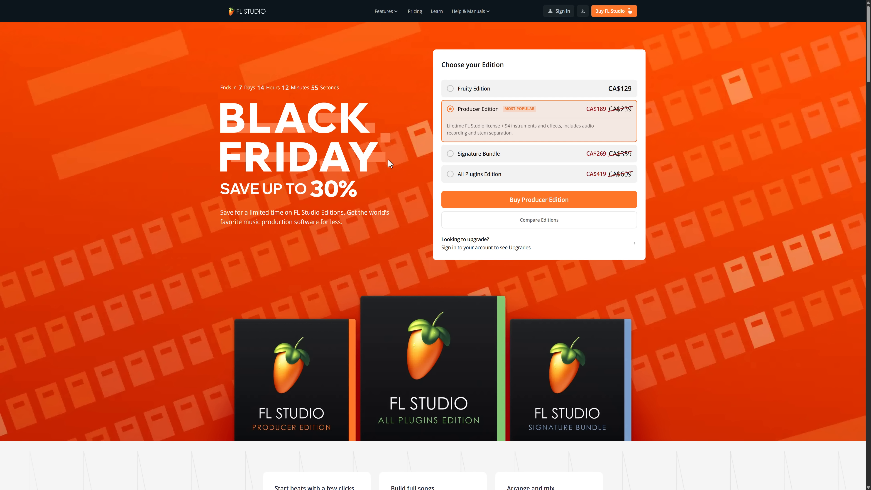
pyautogui.moveTo(367, 289)
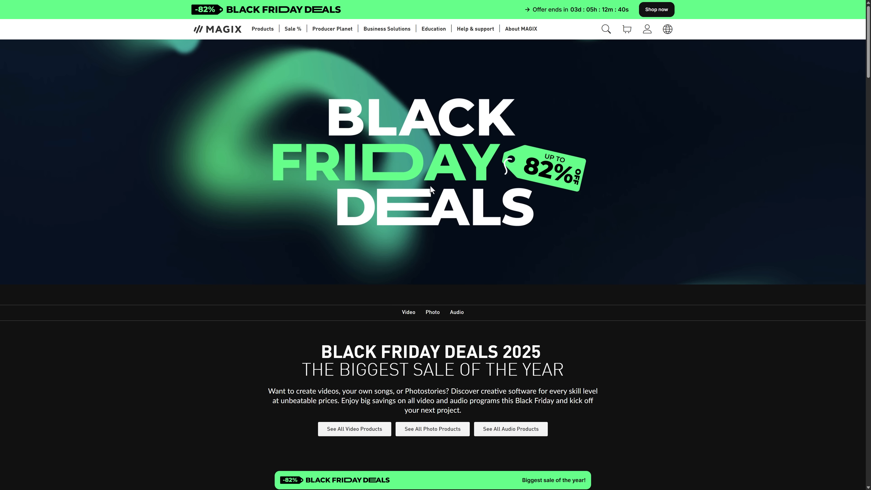
# - Scroll the MAGIX sale page past video, photo and music deals to the SOUND FORGE audio editors
pyautogui.scroll(-3)
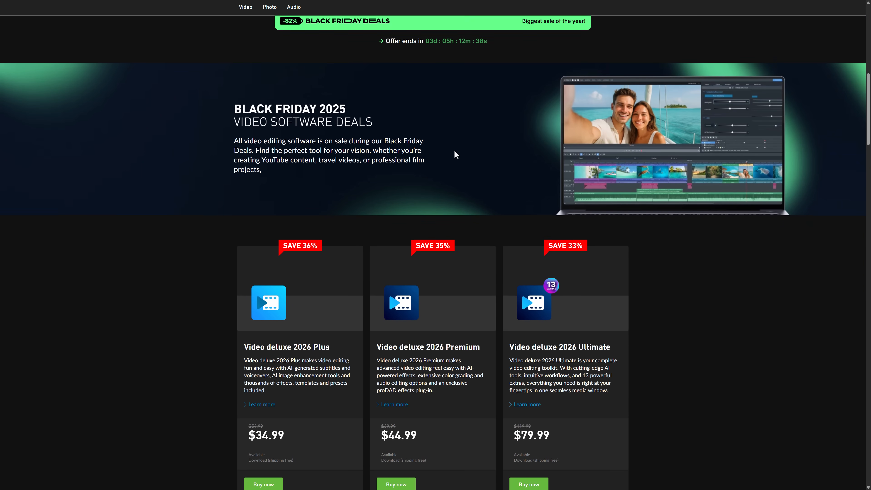
pyautogui.scroll(-3)
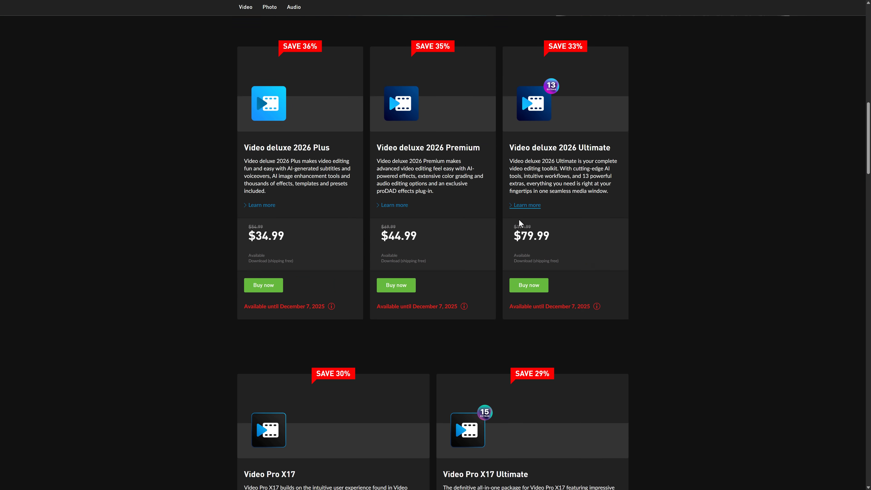
pyautogui.scroll(-3)
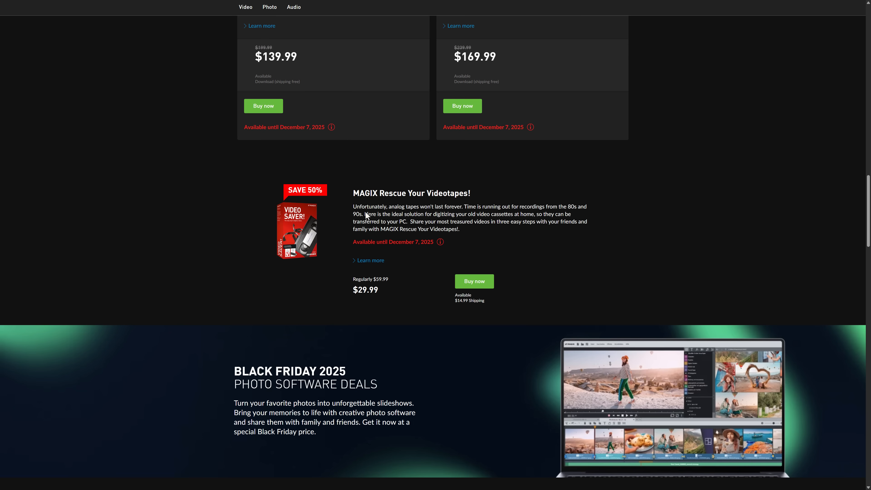
pyautogui.scroll(-3)
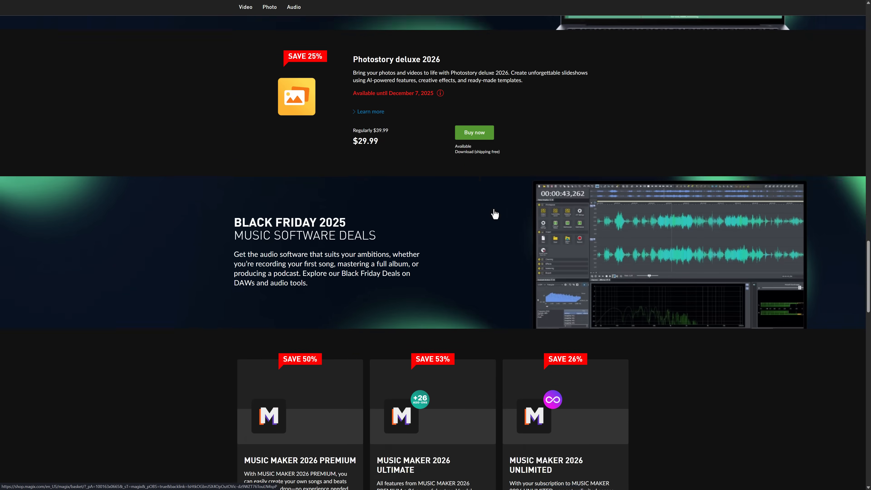
pyautogui.scroll(-3)
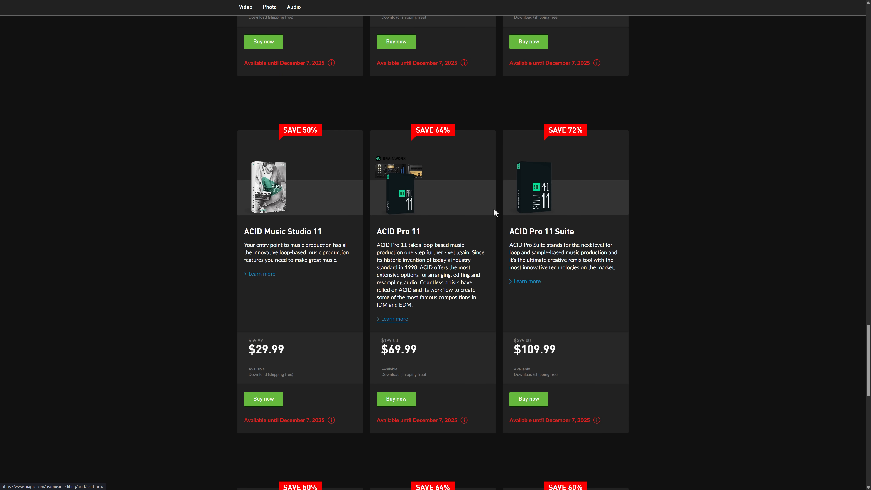
pyautogui.scroll(-3)
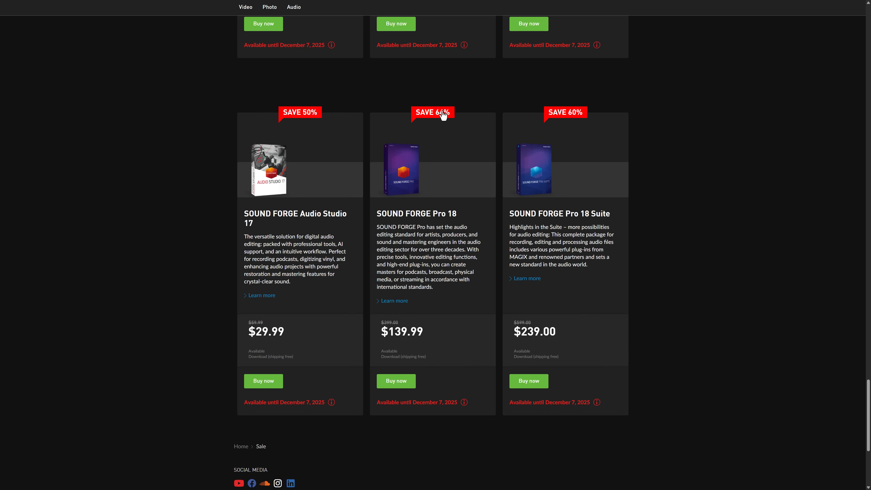
pyautogui.scroll(3)
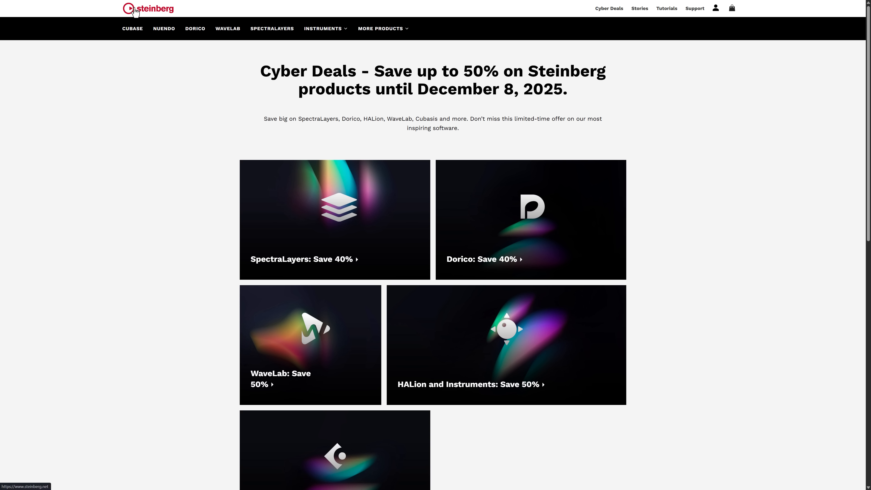
pyautogui.moveTo(374, 115)
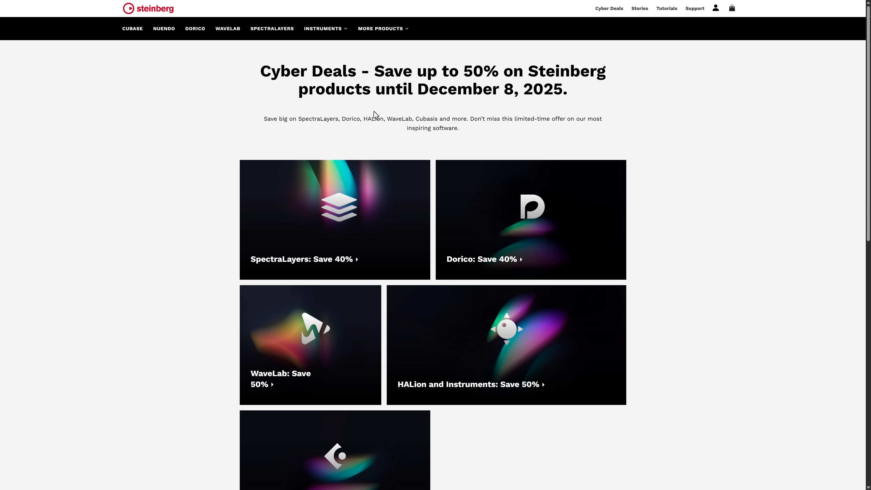
pyautogui.moveTo(517, 121)
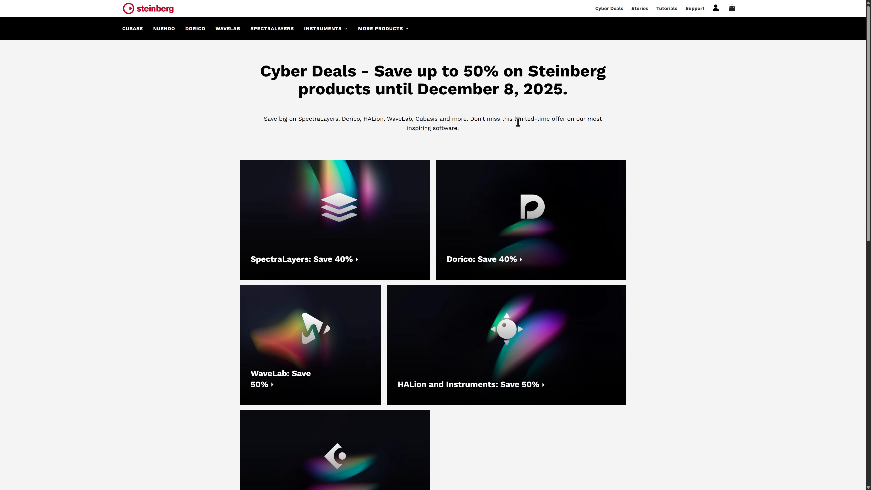
# - Read Steinberg's Cyber Deals headline, up to 50% off SpectraLayers, Dorico, WaveLab and HALion
pyautogui.doubleClick(472, 71)
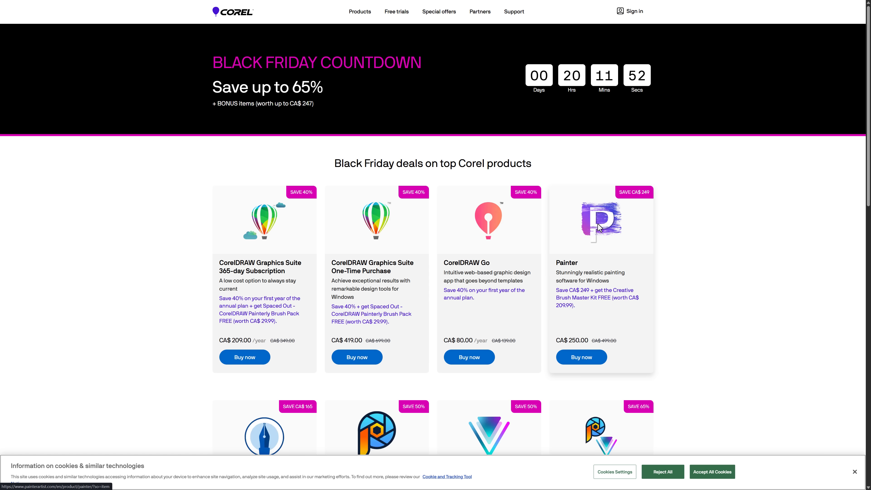
# - Scroll Corel's product grid, Painter CA$250 and CorelDRAW Standard CA$309, to the footer and back up
pyautogui.scroll(-3)
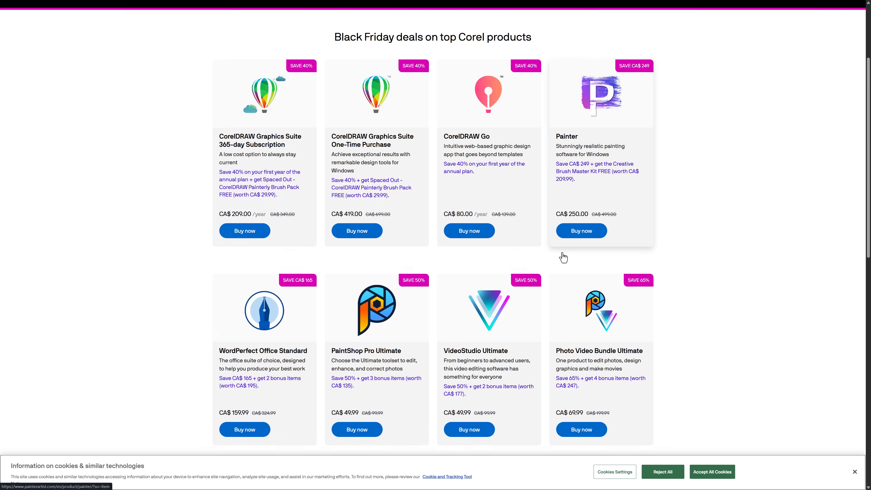
pyautogui.scroll(-3)
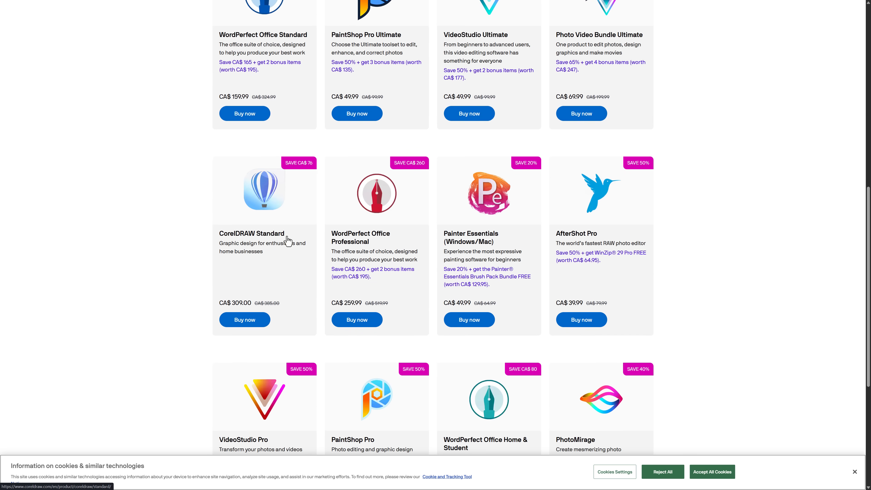
pyautogui.scroll(-3)
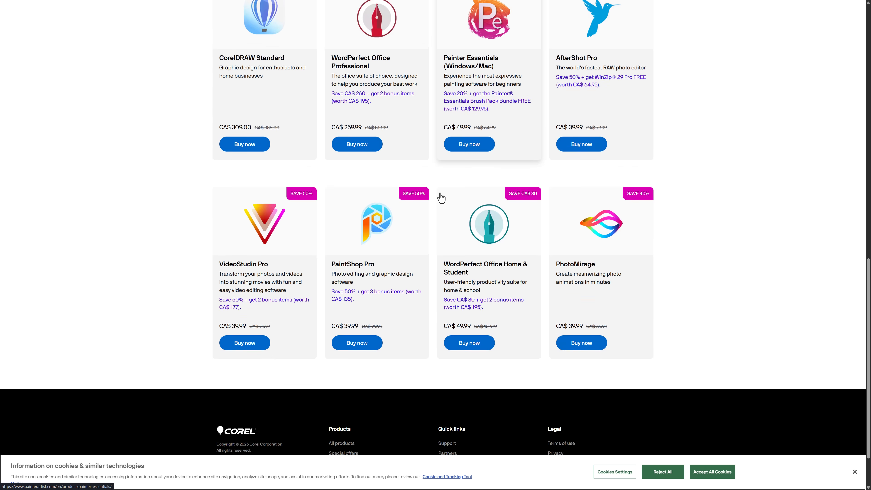
pyautogui.scroll(-3)
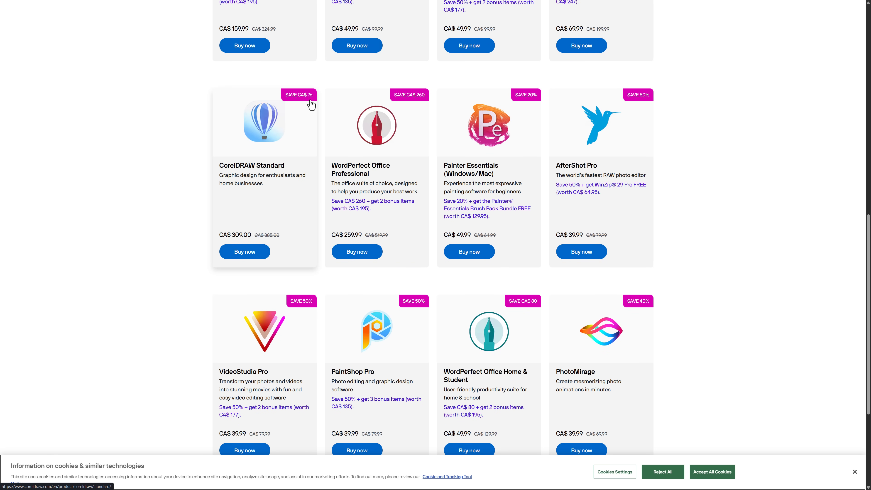
pyautogui.moveTo(310, 106)
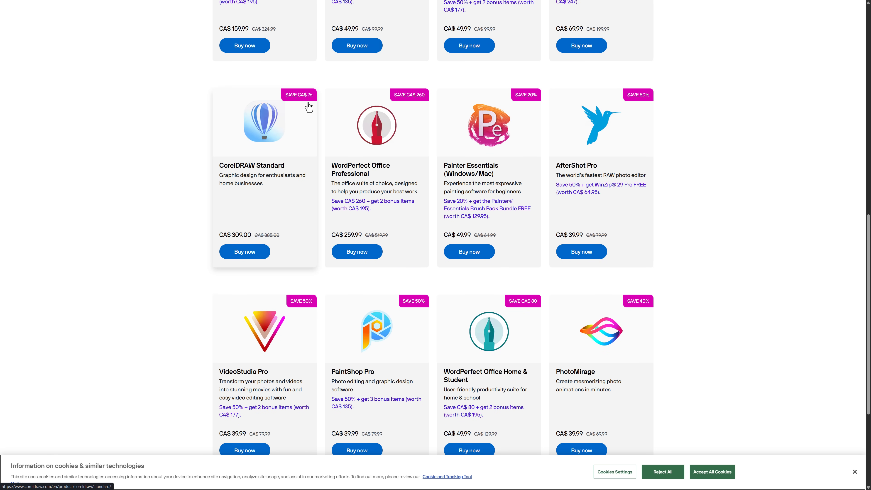
pyautogui.scroll(-3)
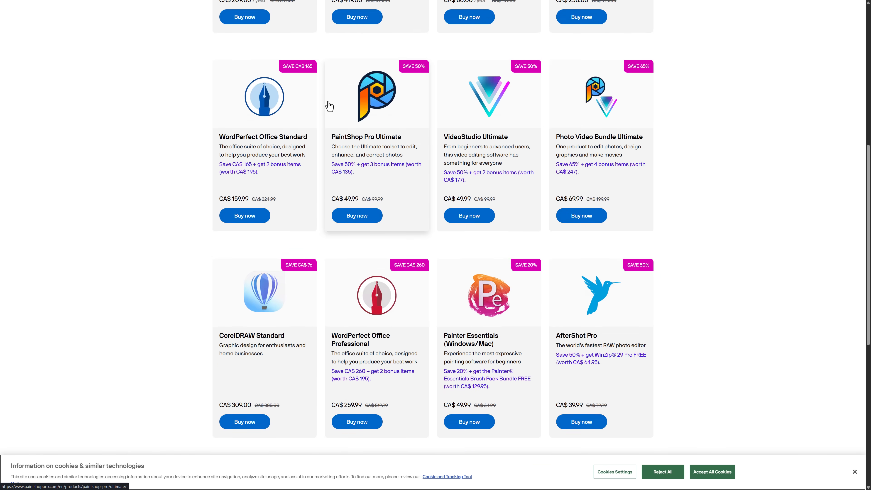
pyautogui.scroll(3)
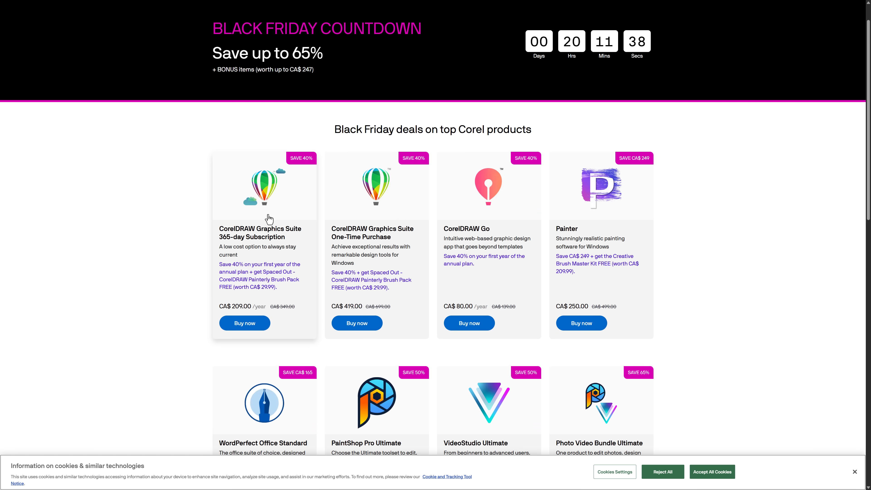
pyautogui.moveTo(755, 248)
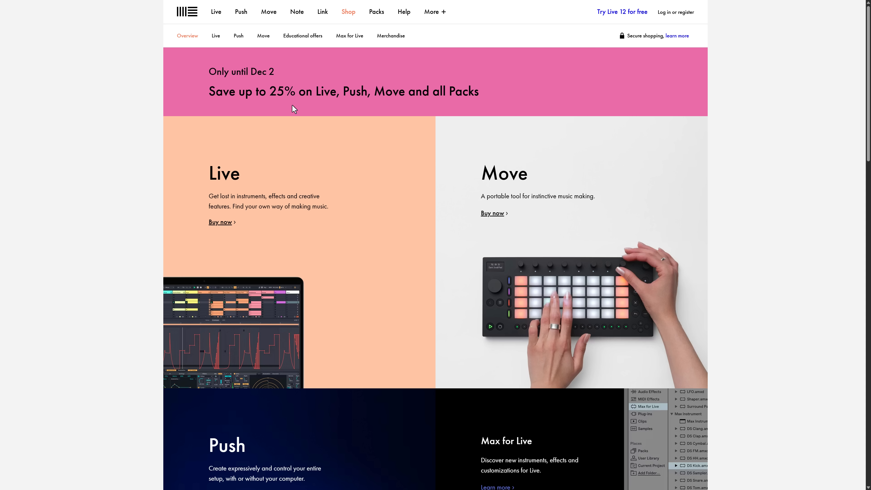
pyautogui.moveTo(227, 115)
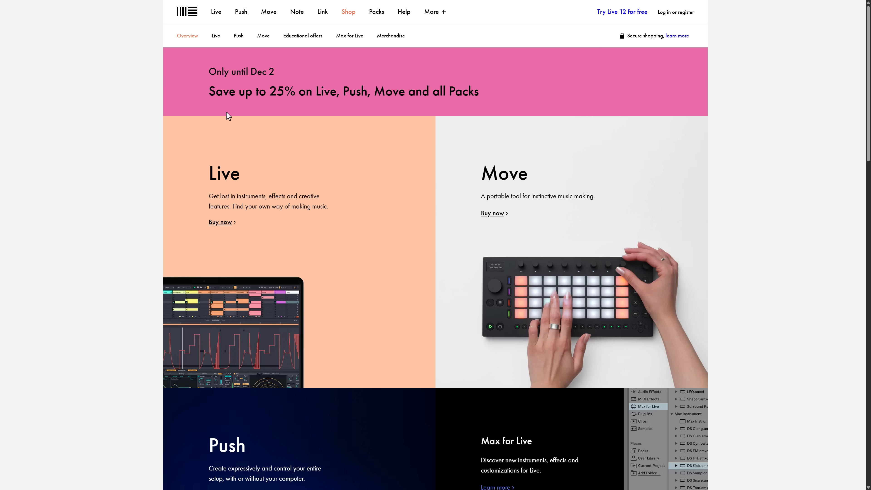
pyautogui.moveTo(242, 65)
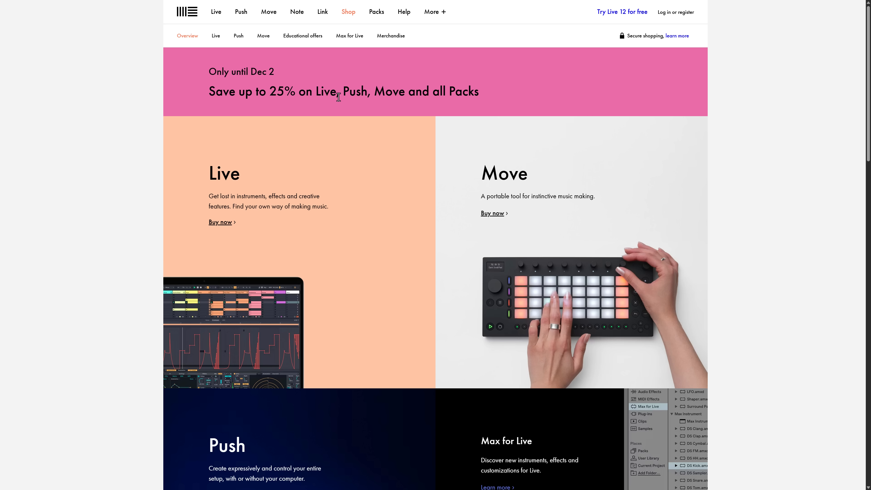
pyautogui.moveTo(774, 175)
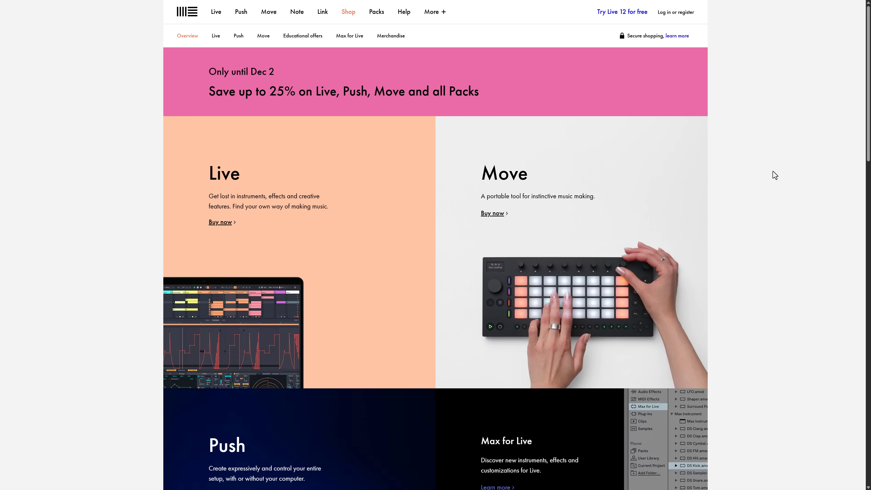
pyautogui.moveTo(443, 153)
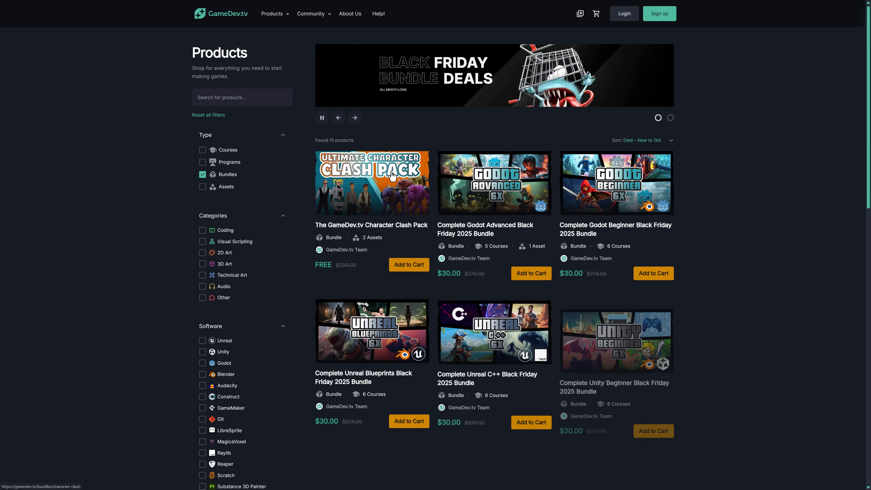
# - Scroll GameDev.tv's Black Friday bundles from the Character Clash Pack down to the Blender bundles
pyautogui.scroll(-3)
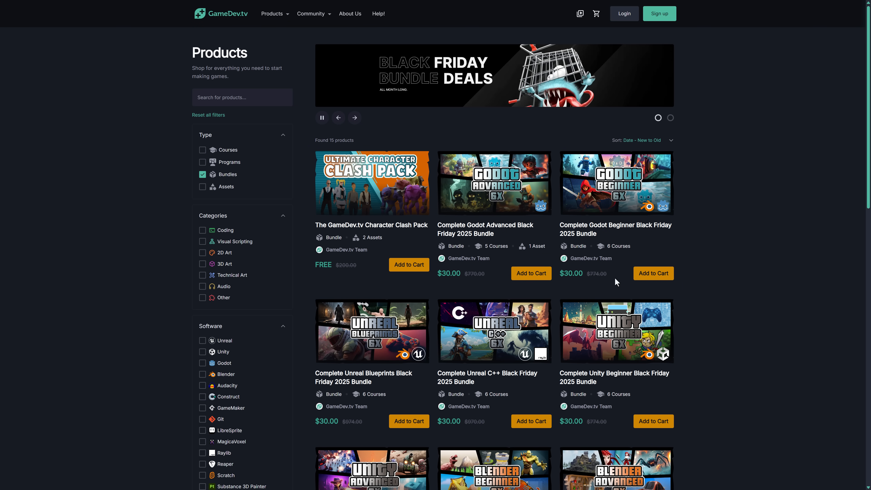
pyautogui.moveTo(587, 280)
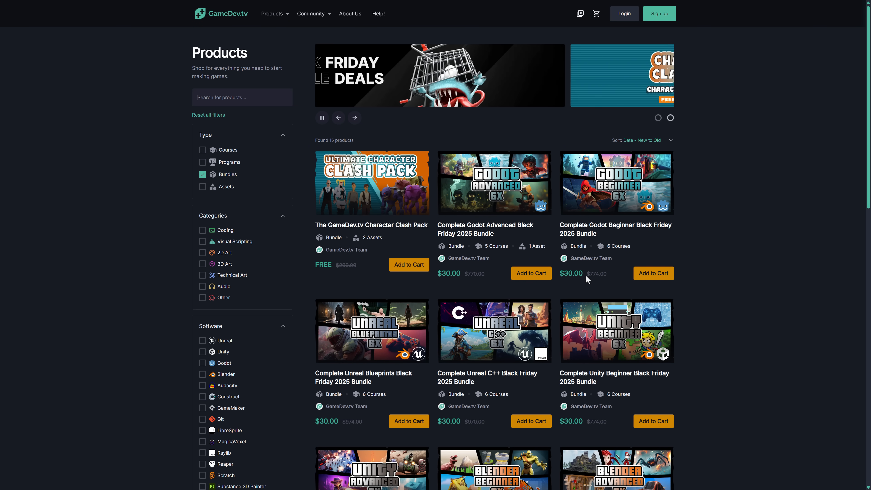
pyautogui.scroll(-3)
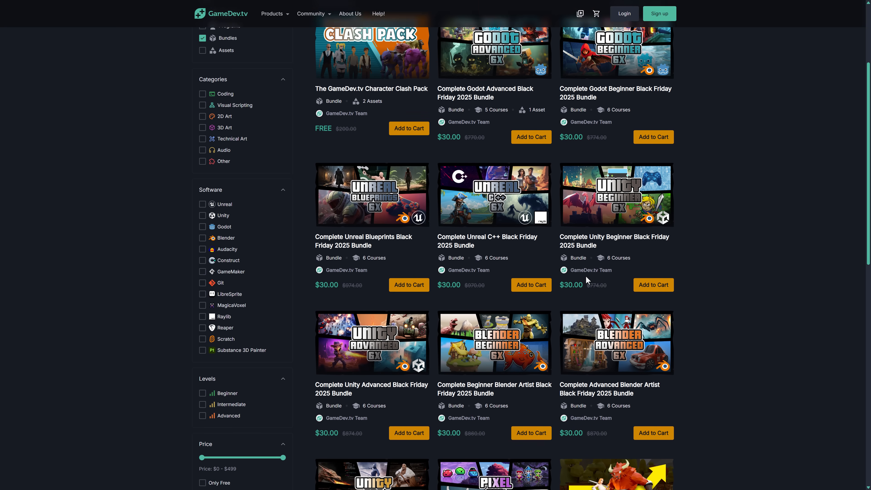
pyautogui.scroll(-3)
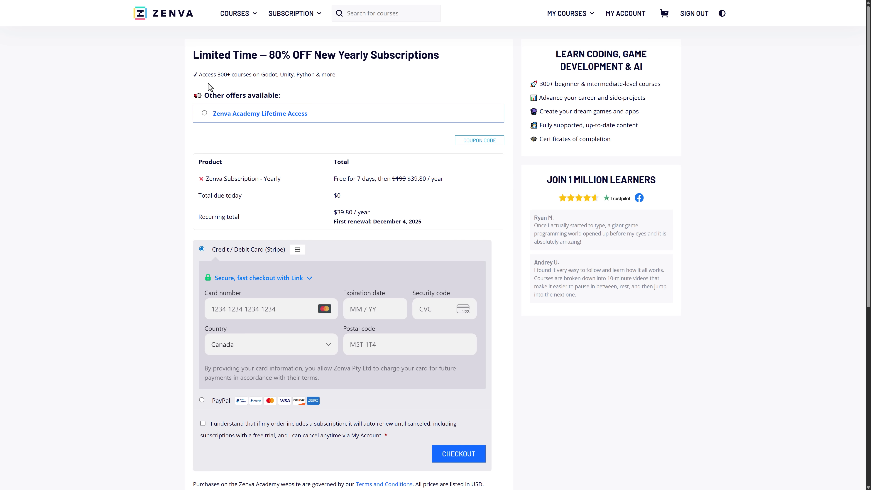
# - View Zenva's $39.80 yearly subscription checkout, then land on Udemy's Black Friday and Cyber Monday sale
pyautogui.moveTo(259, 54); pyautogui.dragTo(439, 54)
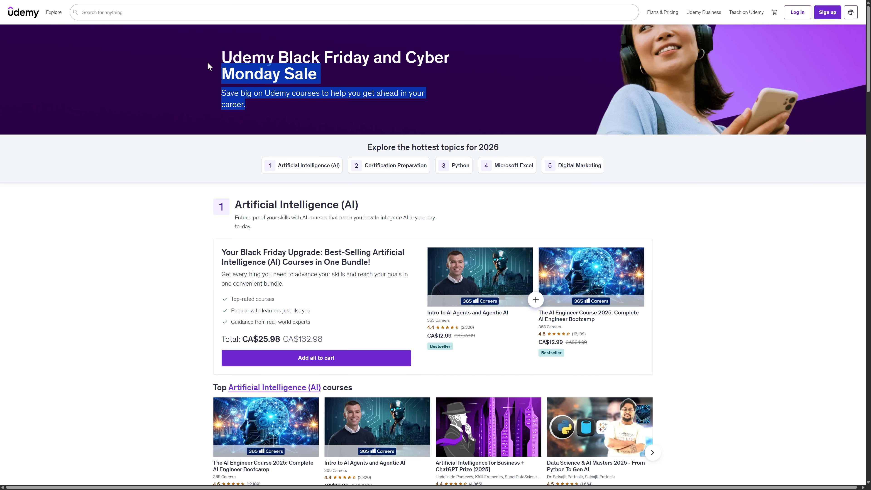
pyautogui.click(207, 65)
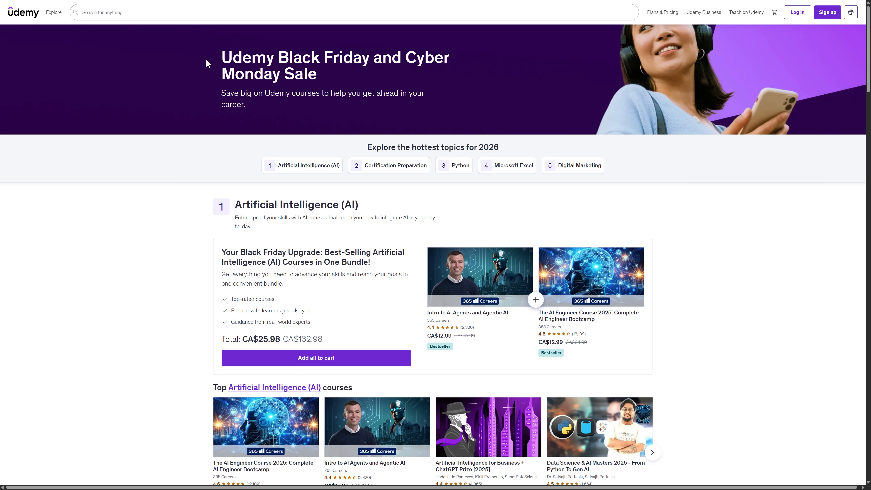